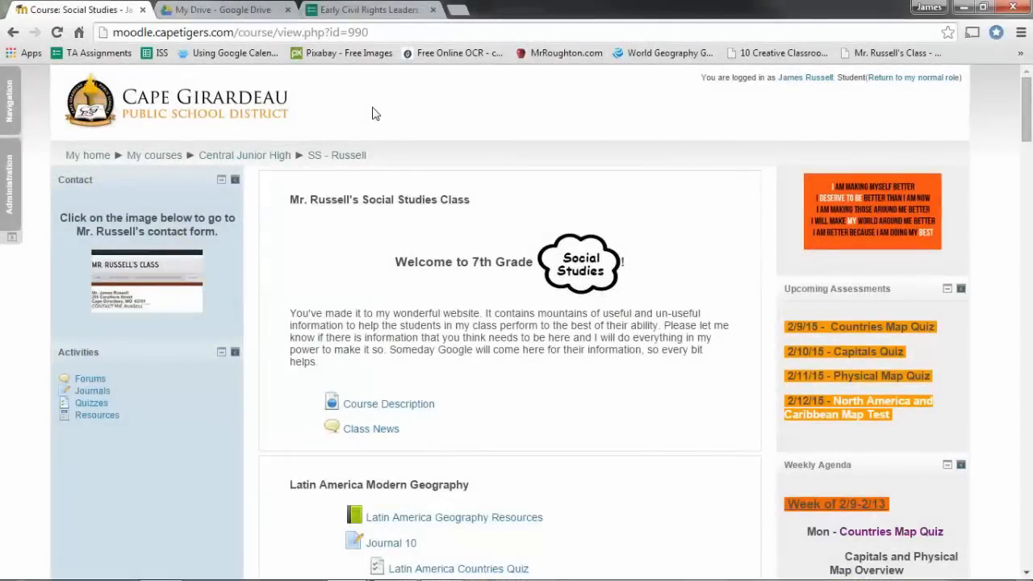
{"action": "mouse_move", "coordinate": [362, 129]}
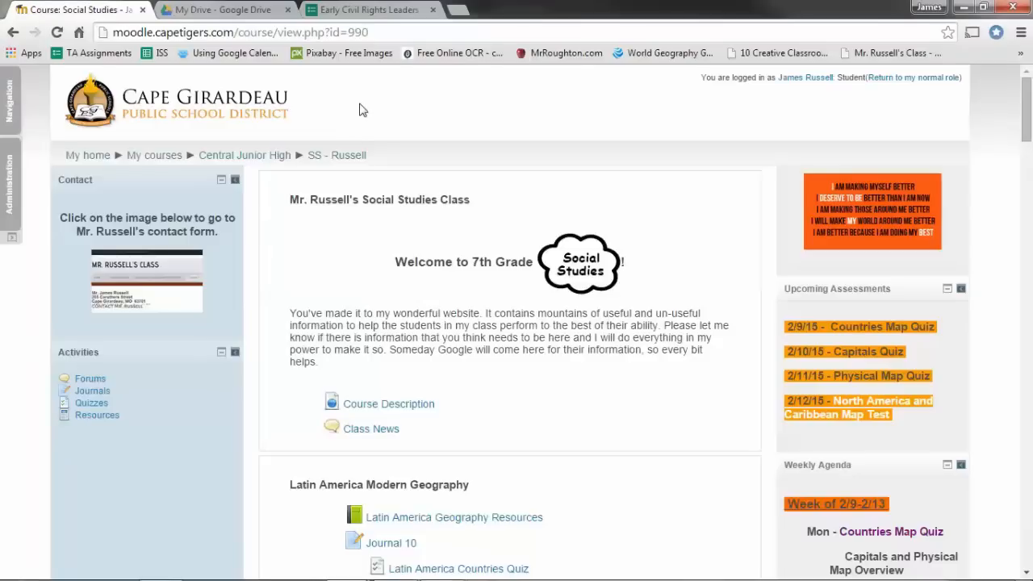
{"action": "mouse_move", "coordinate": [360, 71]}
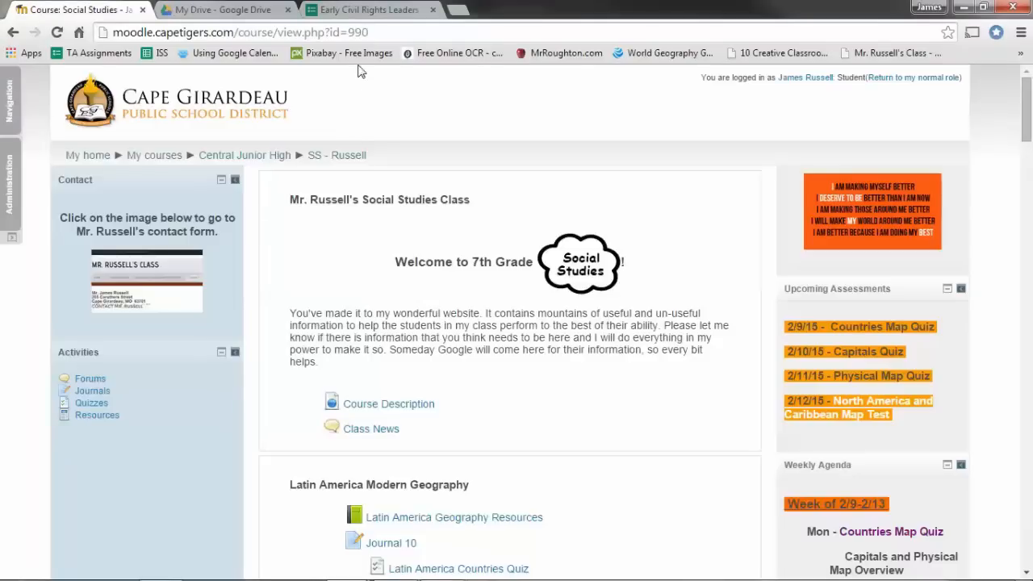
Switch to the Early Civil Rights Leaders BHM Project Google Form tab.
{"action": "left_click", "coordinate": [367, 10]}
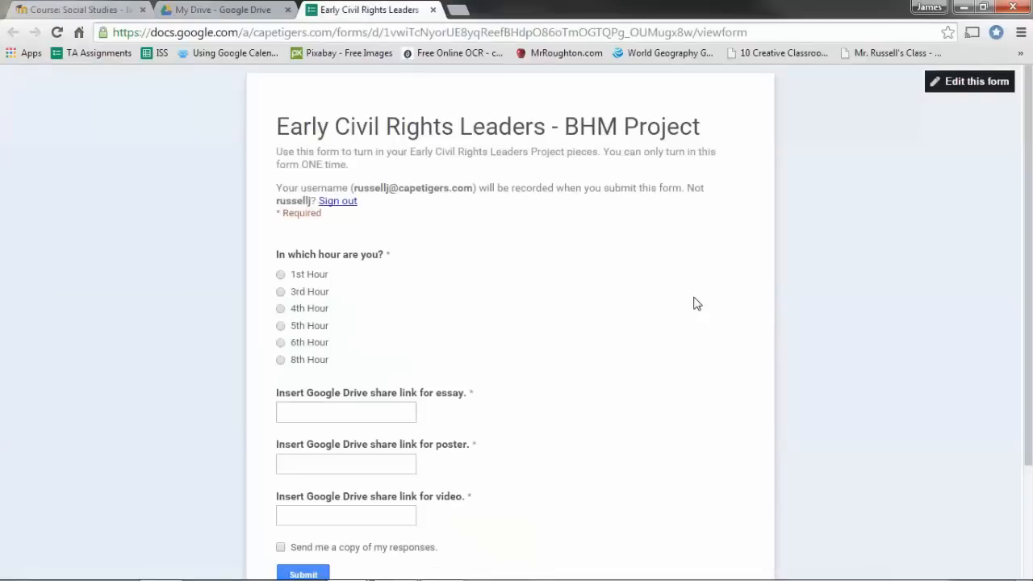
{"action": "mouse_move", "coordinate": [644, 276]}
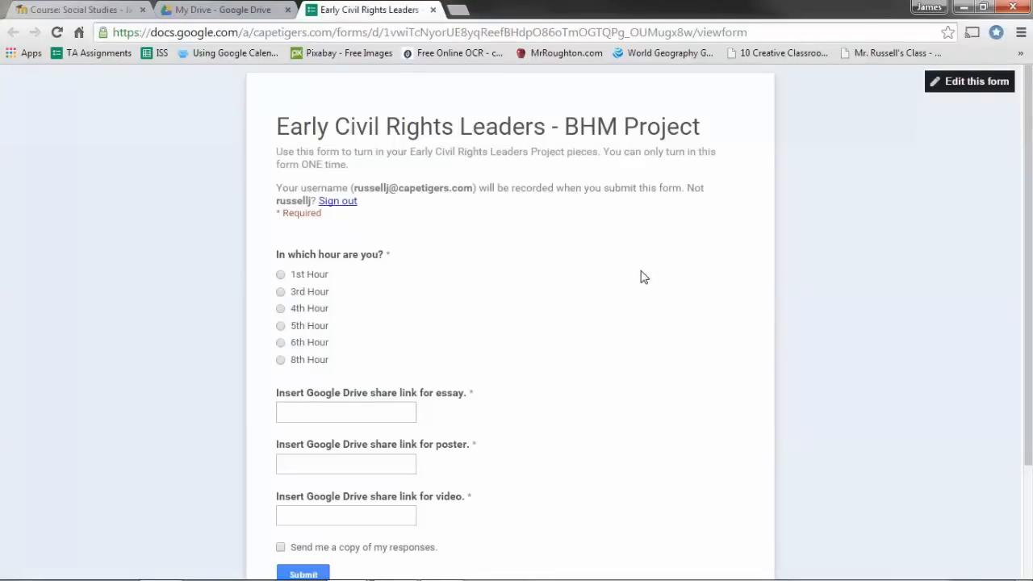
Return to the Social Studies Moodle course and scroll to the Civil Rights/BHM Project section.
{"action": "left_click", "coordinate": [73, 9]}
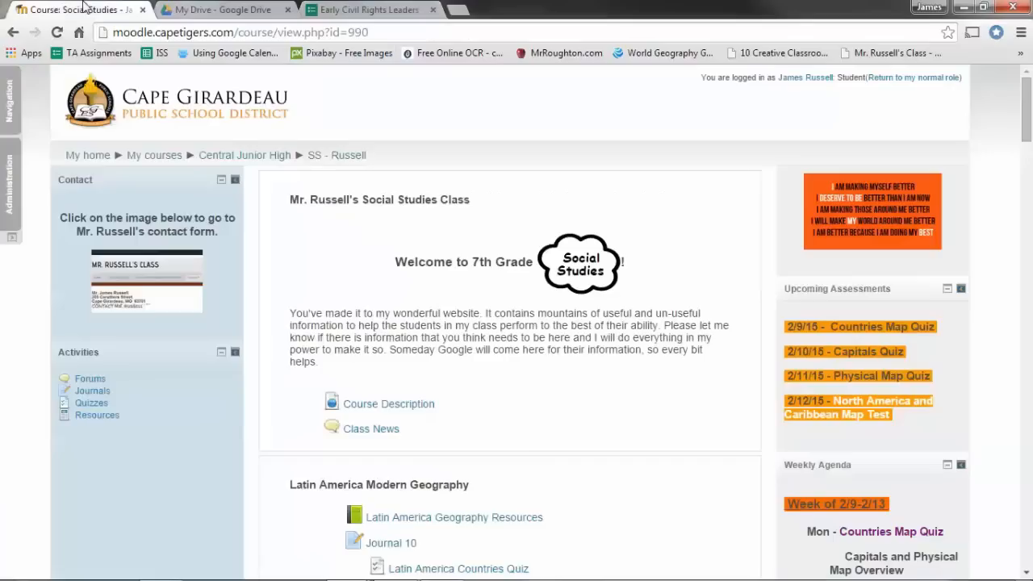
{"action": "scroll", "scroll_direction": "down", "scroll_amount": 3}
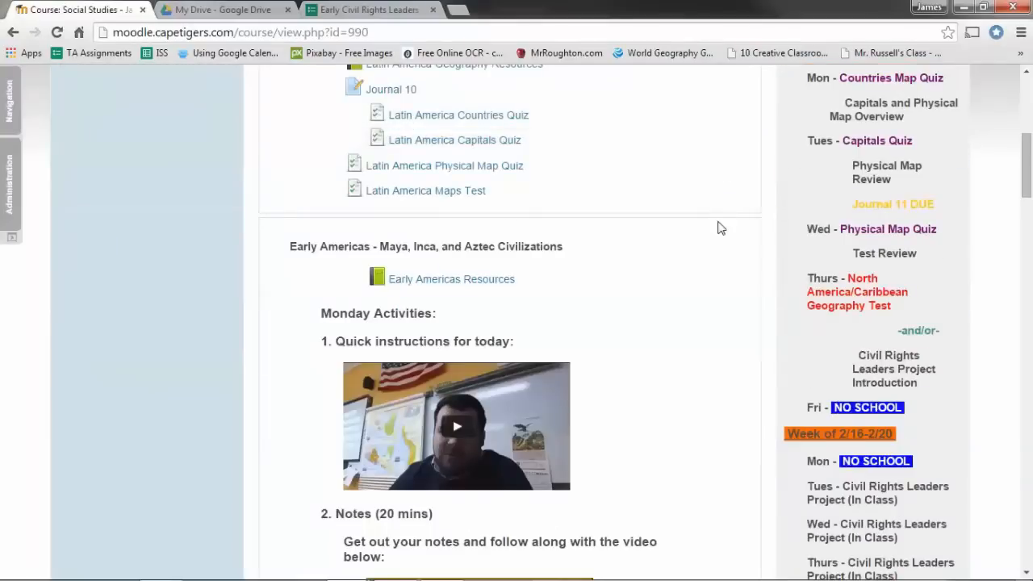
{"action": "scroll", "scroll_direction": "down", "scroll_amount": 3}
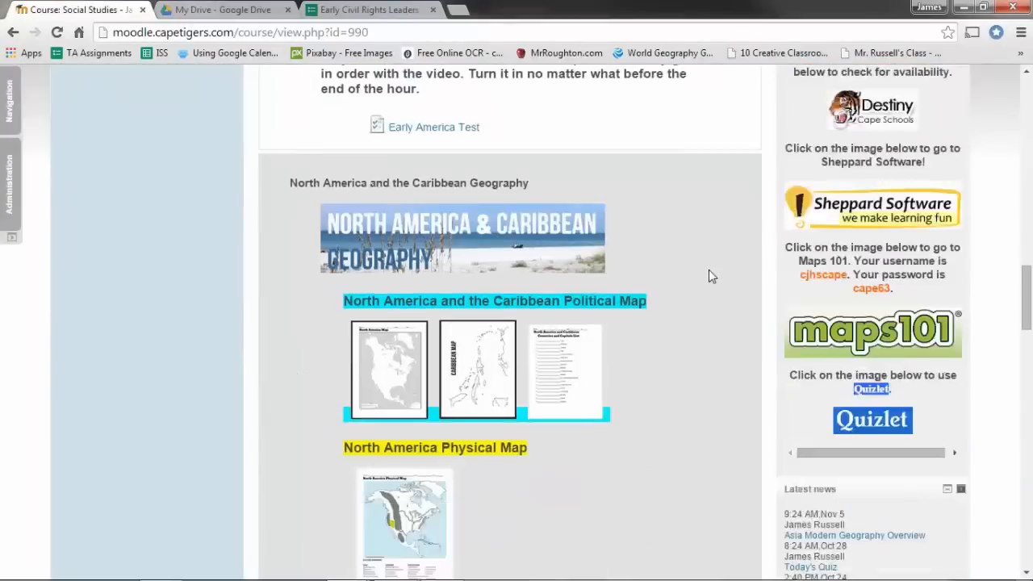
{"action": "scroll", "scroll_direction": "down", "scroll_amount": 3}
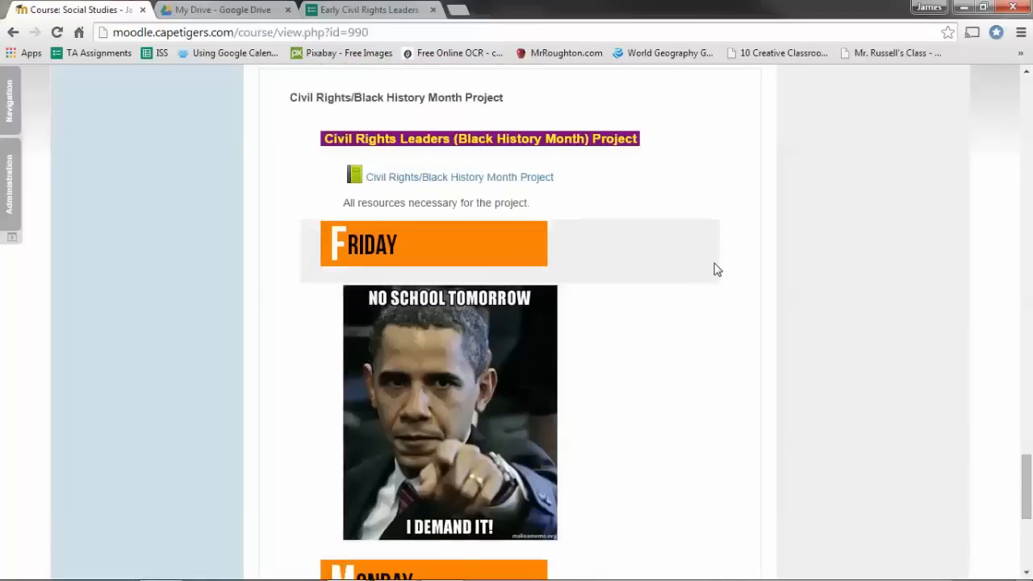
{"action": "scroll", "scroll_direction": "up", "scroll_amount": 3}
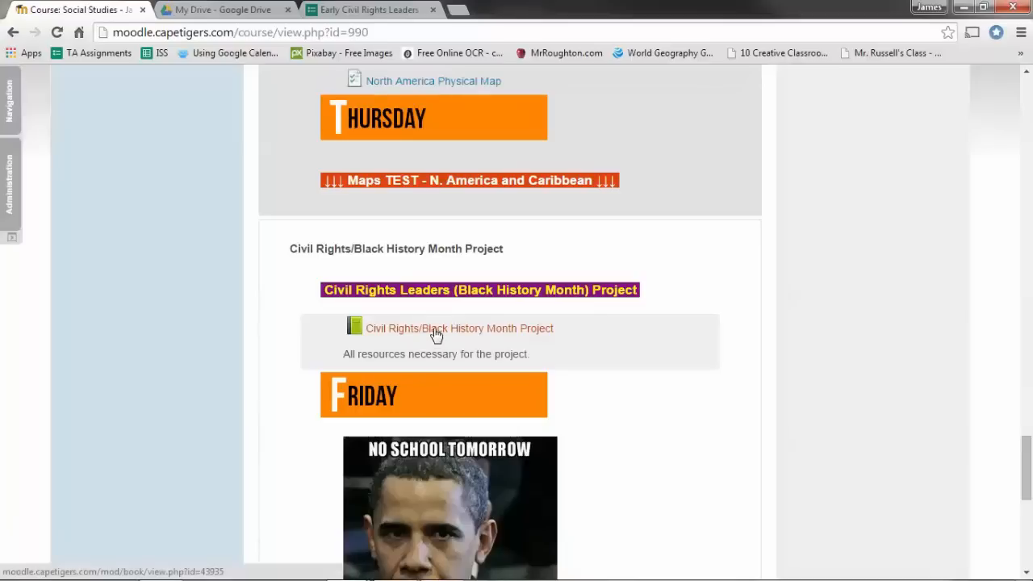
Open the Civil Rights/Black History Month Project book at chapter 3, Turn in Project.
{"action": "left_click", "coordinate": [463, 328]}
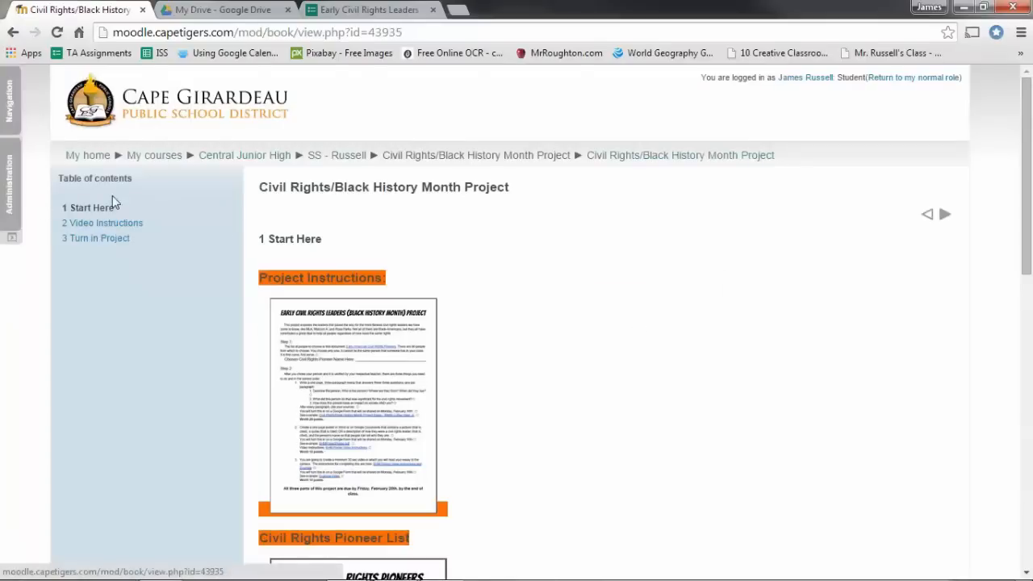
{"action": "mouse_move", "coordinate": [668, 268]}
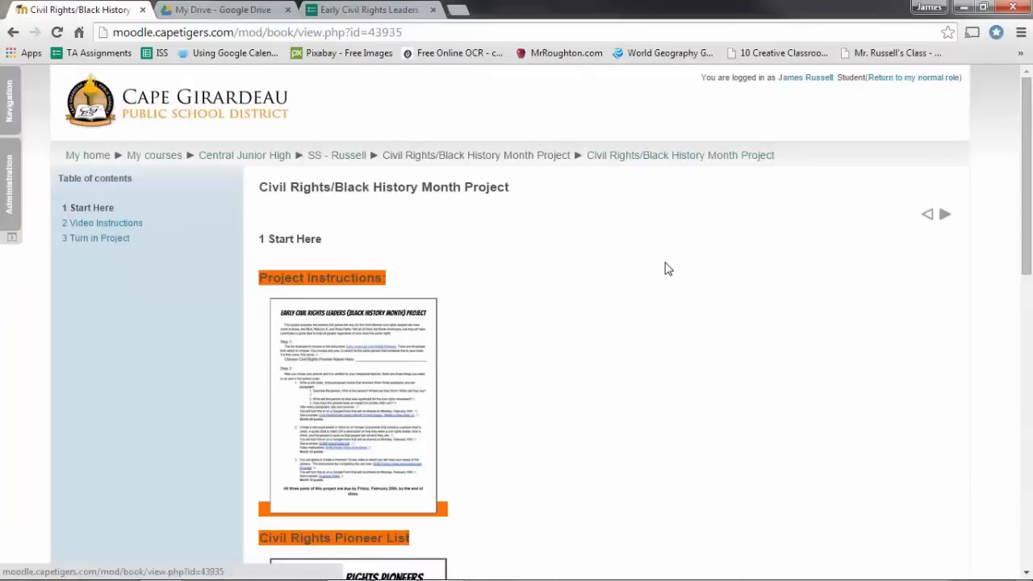
{"action": "mouse_move", "coordinate": [670, 279]}
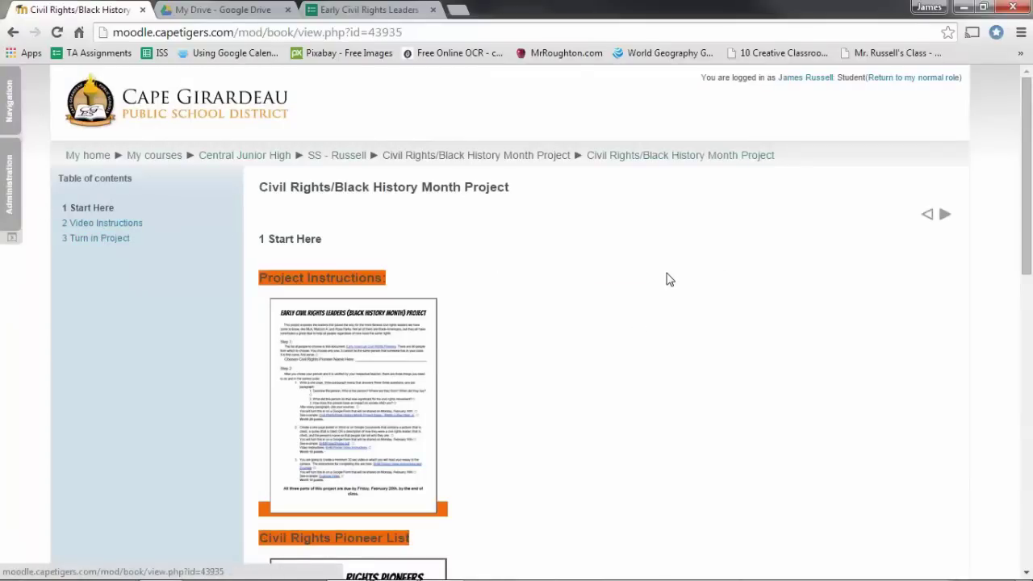
{"action": "mouse_move", "coordinate": [619, 249]}
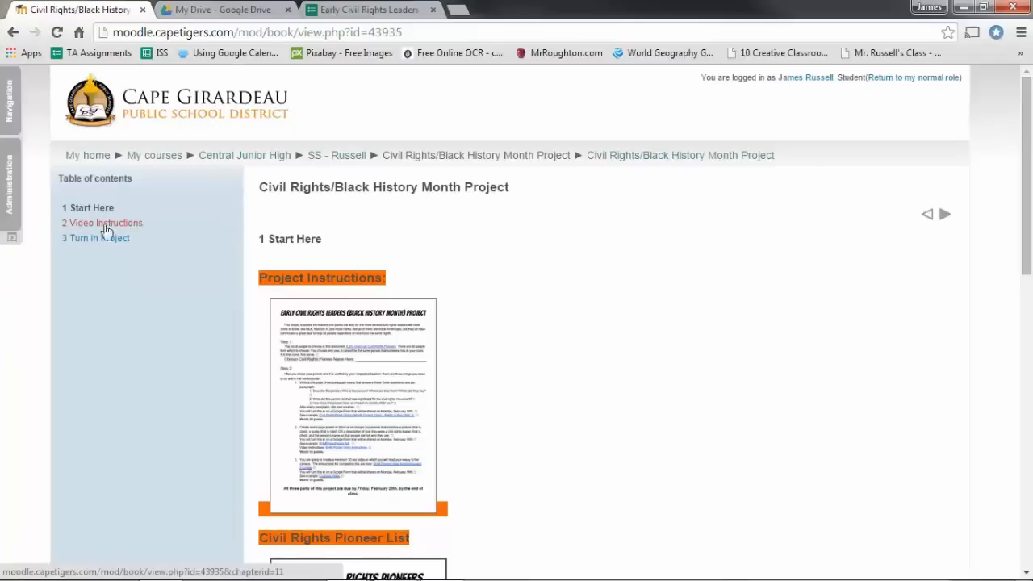
{"action": "mouse_move", "coordinate": [698, 316]}
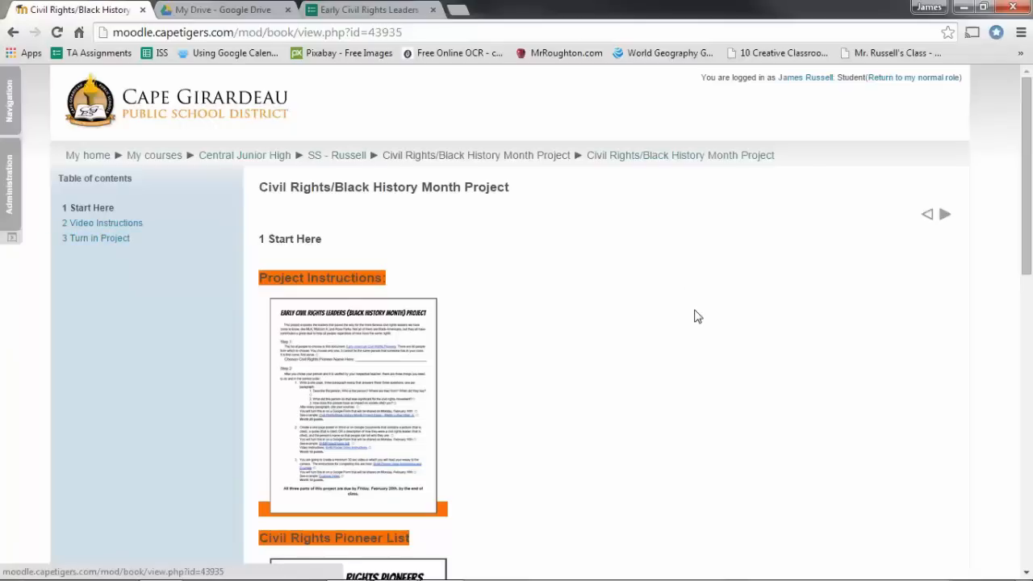
{"action": "scroll", "scroll_direction": "down", "scroll_amount": 3}
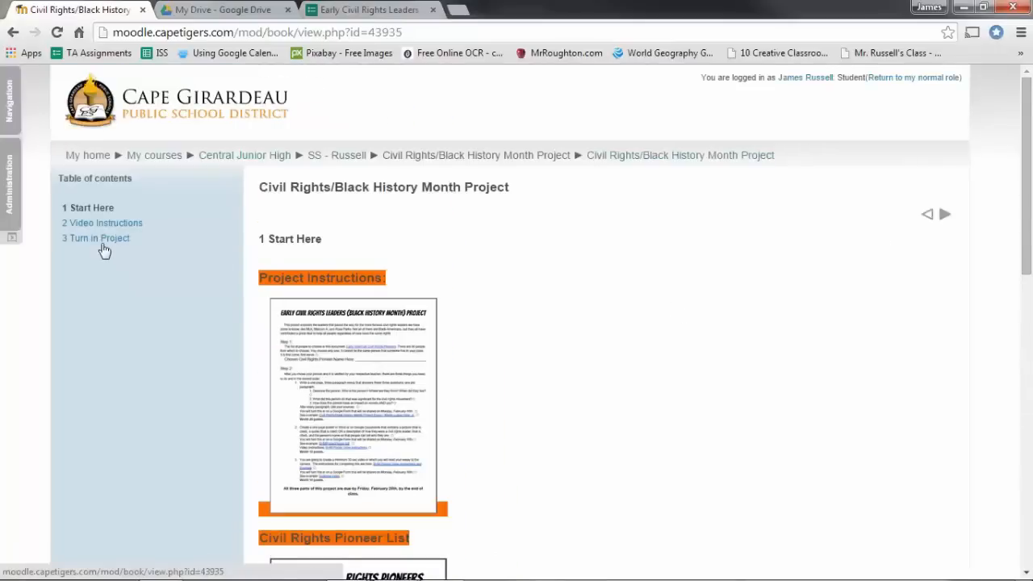
{"action": "left_click", "coordinate": [99, 237]}
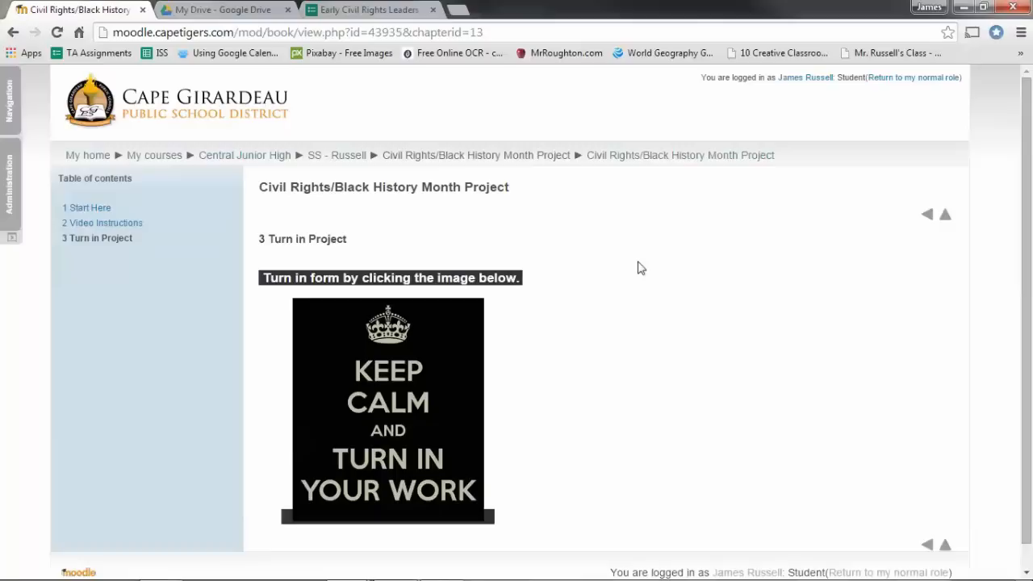
{"action": "mouse_move", "coordinate": [613, 356]}
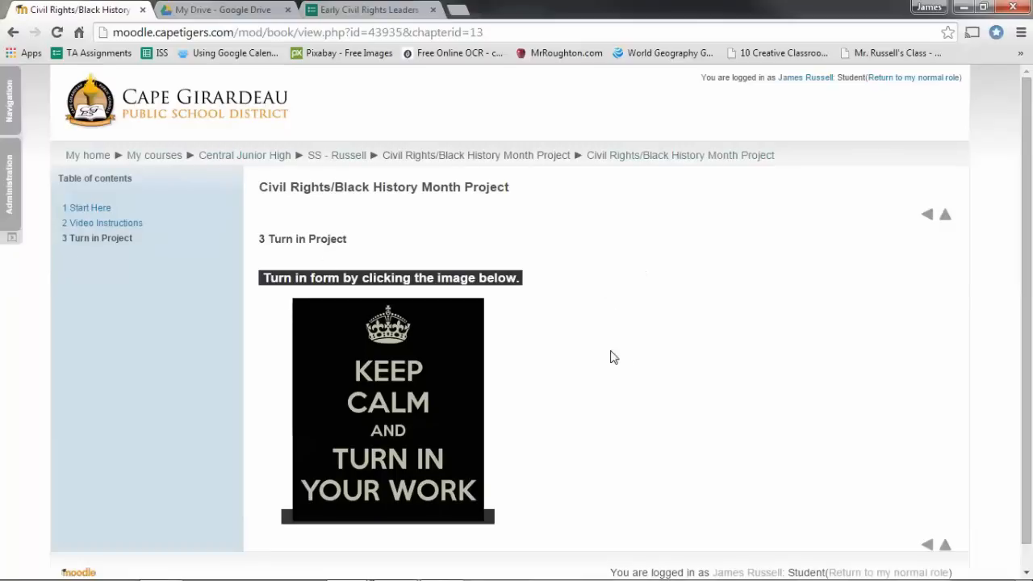
{"action": "mouse_move", "coordinate": [618, 339]}
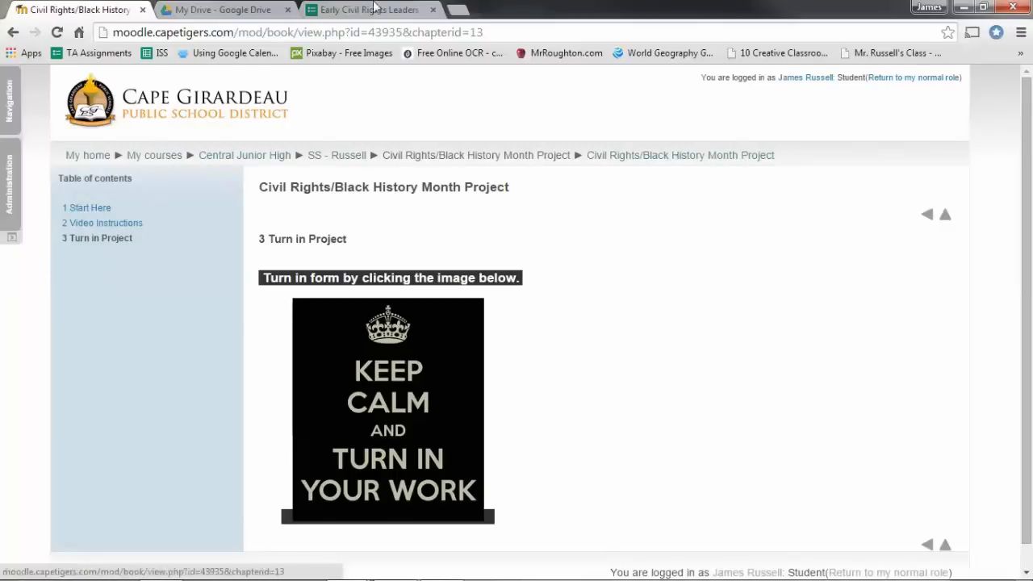
Answer 4th Hour for the class hour, scroll to the link fields, then go to My Drive.
{"action": "left_click", "coordinate": [388, 410]}
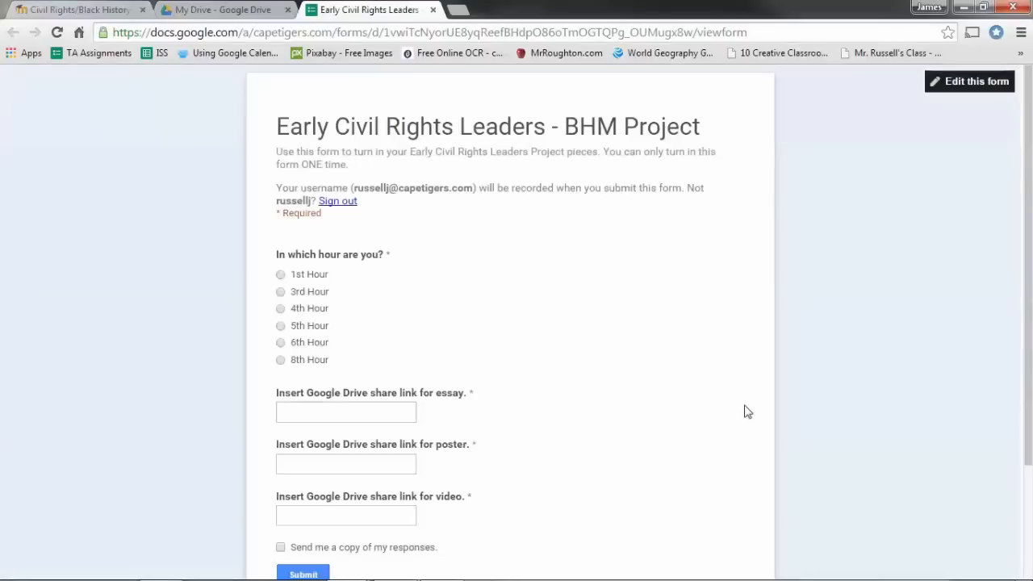
{"action": "mouse_move", "coordinate": [732, 388]}
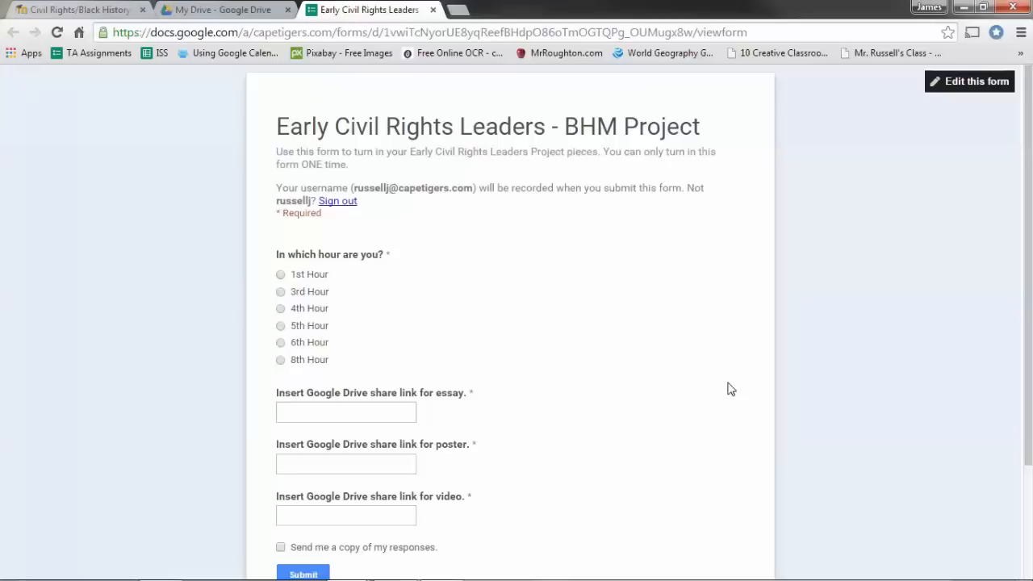
{"action": "mouse_move", "coordinate": [626, 300]}
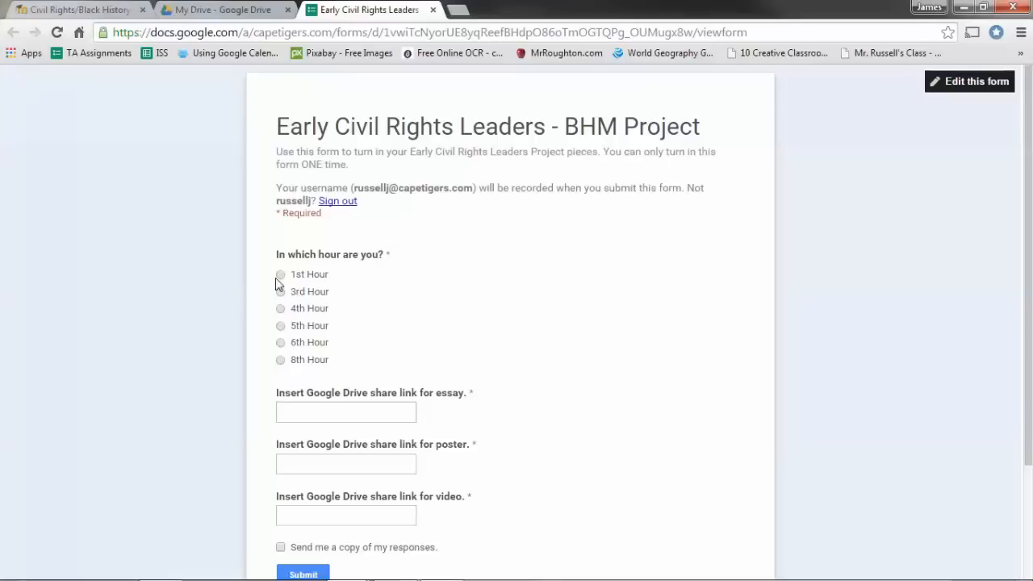
{"action": "left_click", "coordinate": [280, 274]}
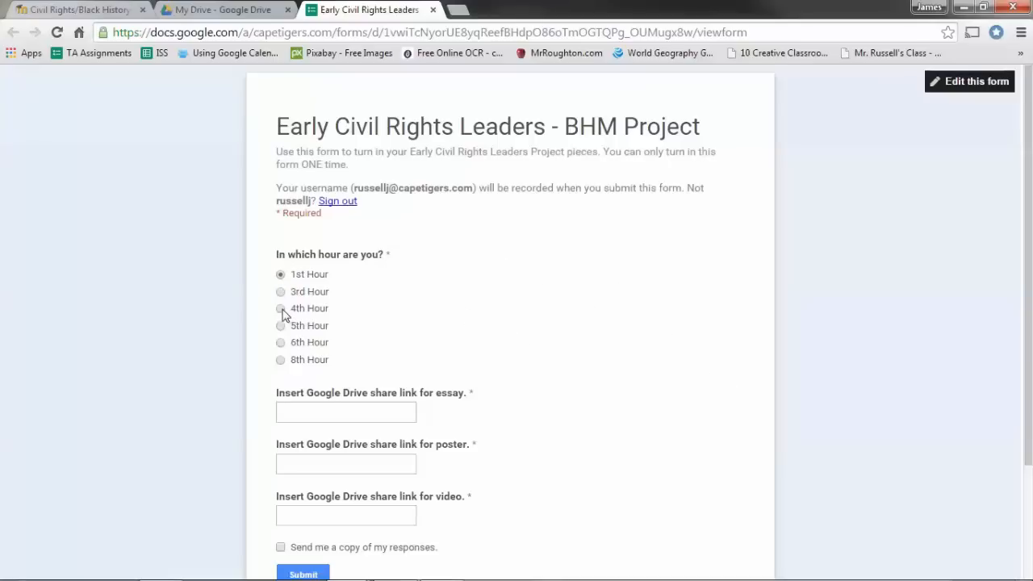
{"action": "left_click", "coordinate": [280, 308]}
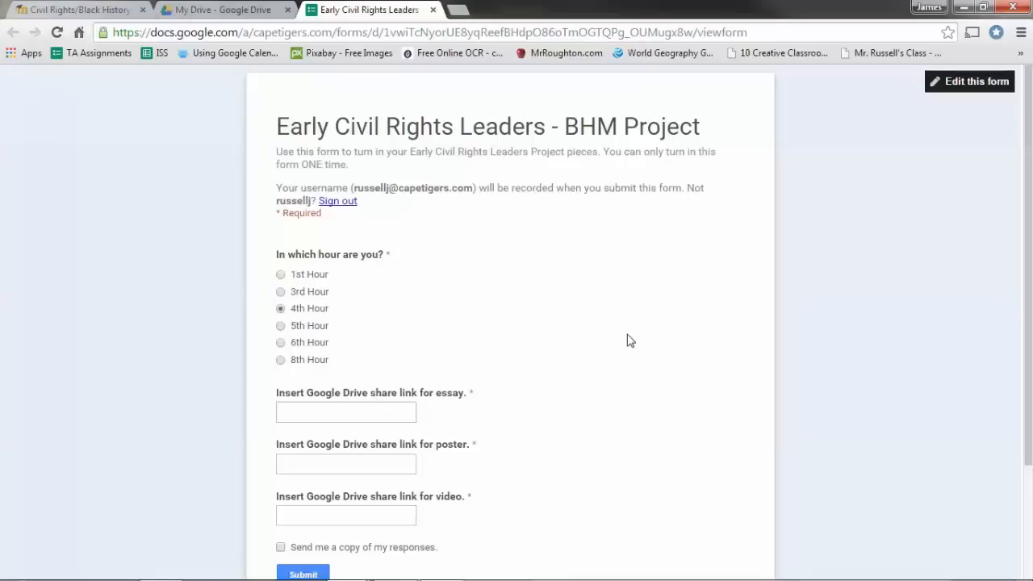
{"action": "scroll", "scroll_direction": "down", "scroll_amount": 3}
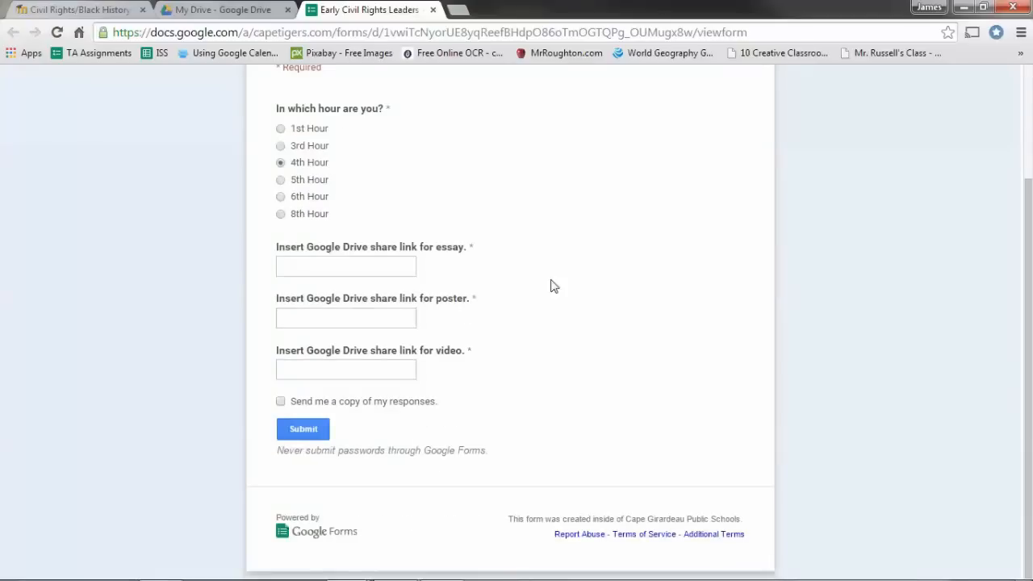
{"action": "mouse_move", "coordinate": [461, 226]}
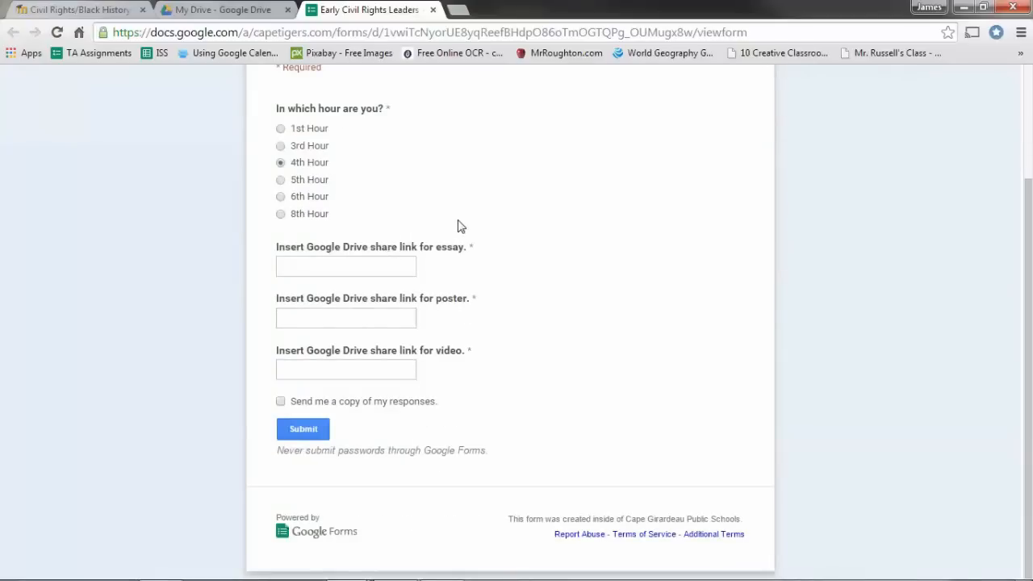
{"action": "mouse_move", "coordinate": [523, 235]}
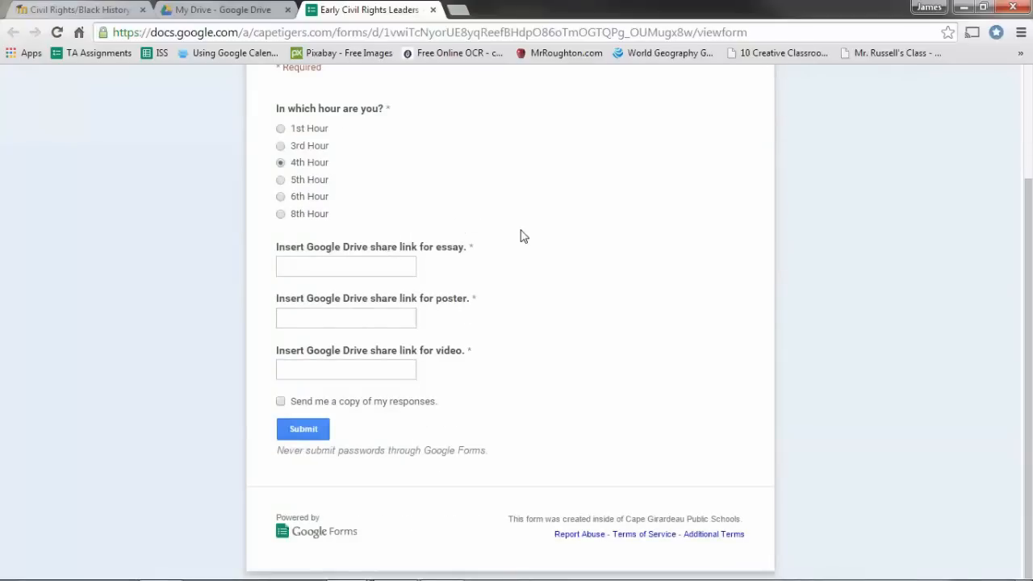
{"action": "left_click", "coordinate": [226, 9]}
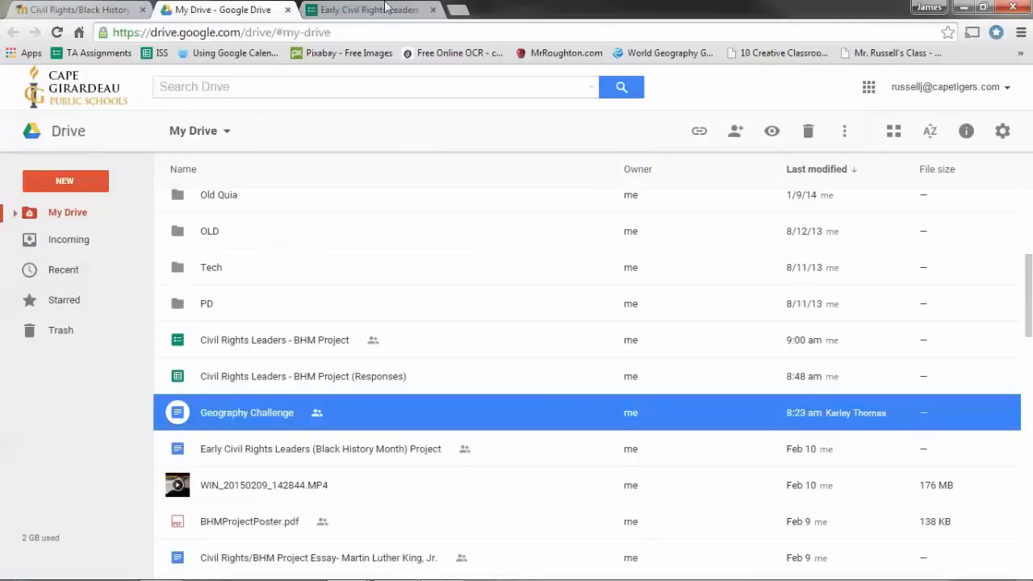
Start a NEW > File upload in Google Drive, then cancel the file picker.
{"action": "left_click", "coordinate": [368, 9]}
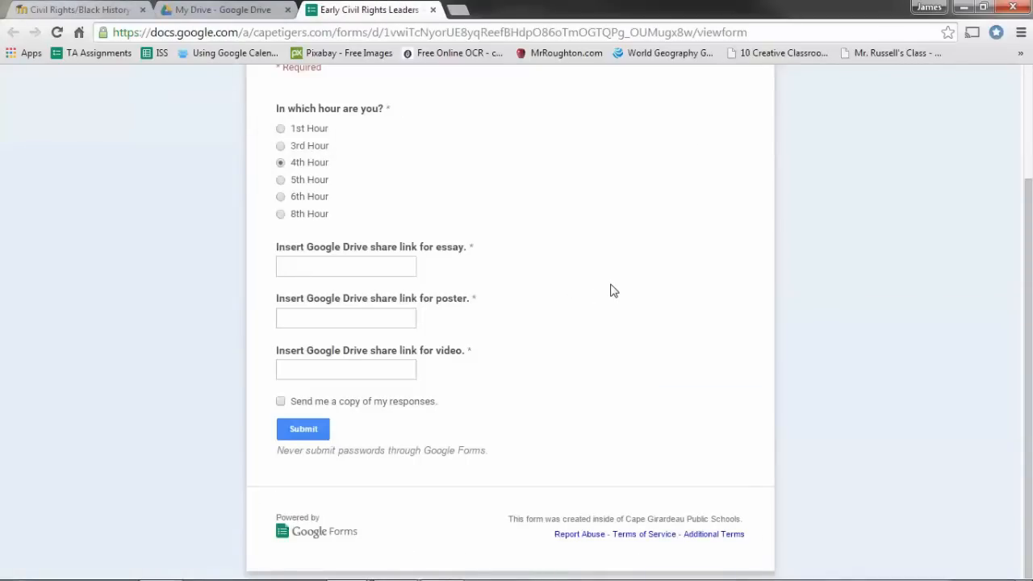
{"action": "mouse_move", "coordinate": [516, 211]}
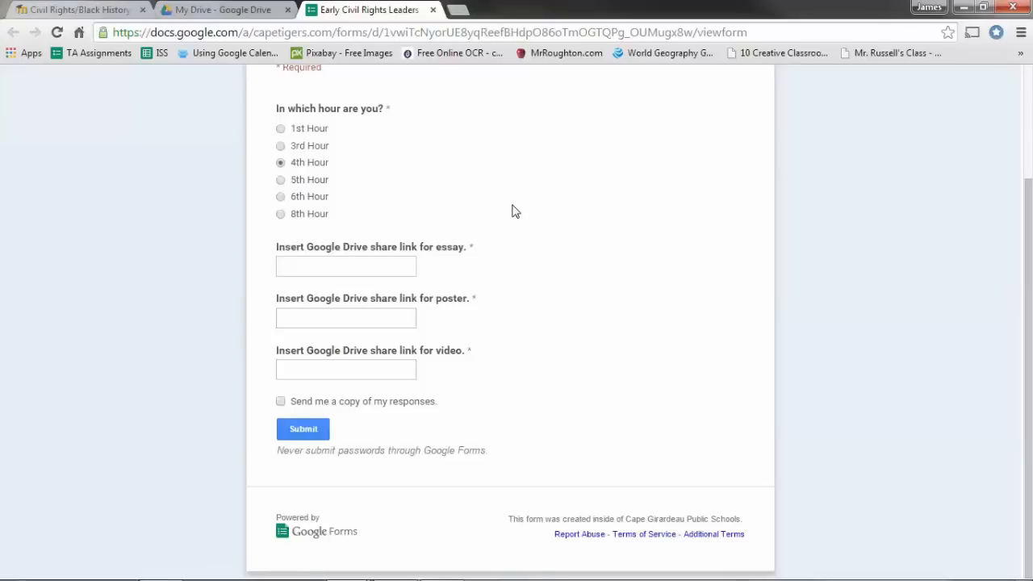
{"action": "left_click", "coordinate": [226, 10]}
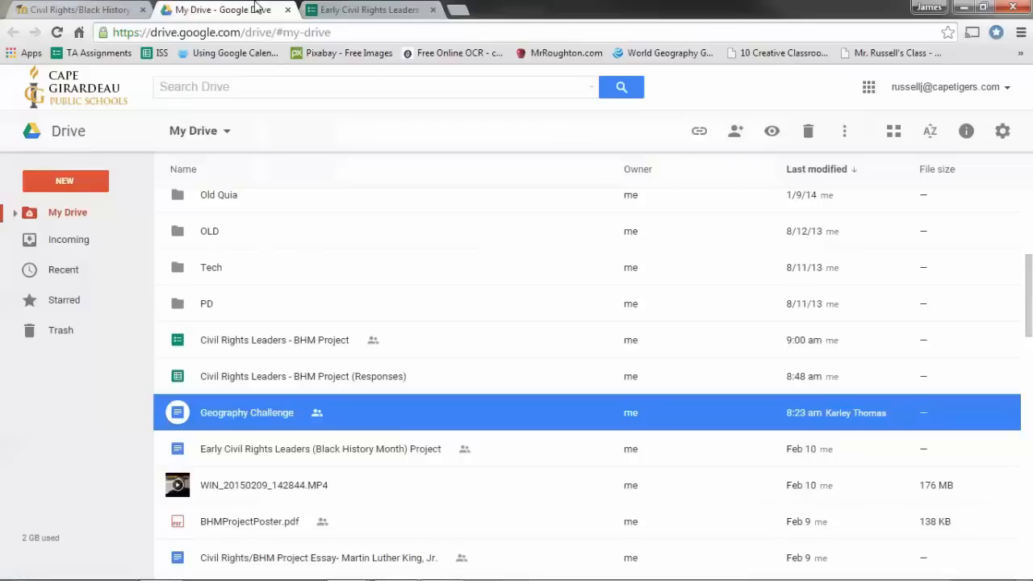
{"action": "mouse_move", "coordinate": [51, 181]}
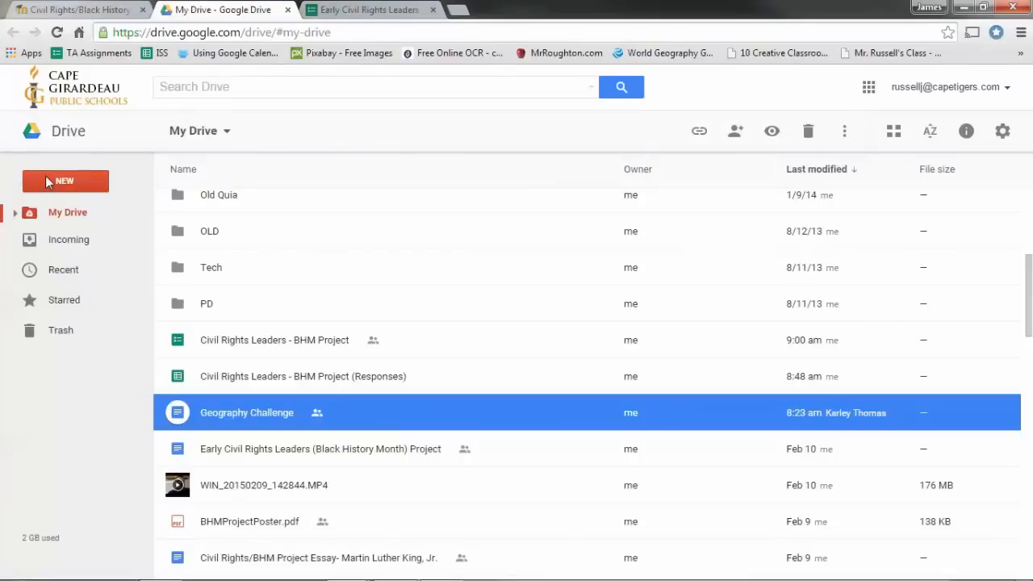
{"action": "left_click", "coordinate": [64, 180]}
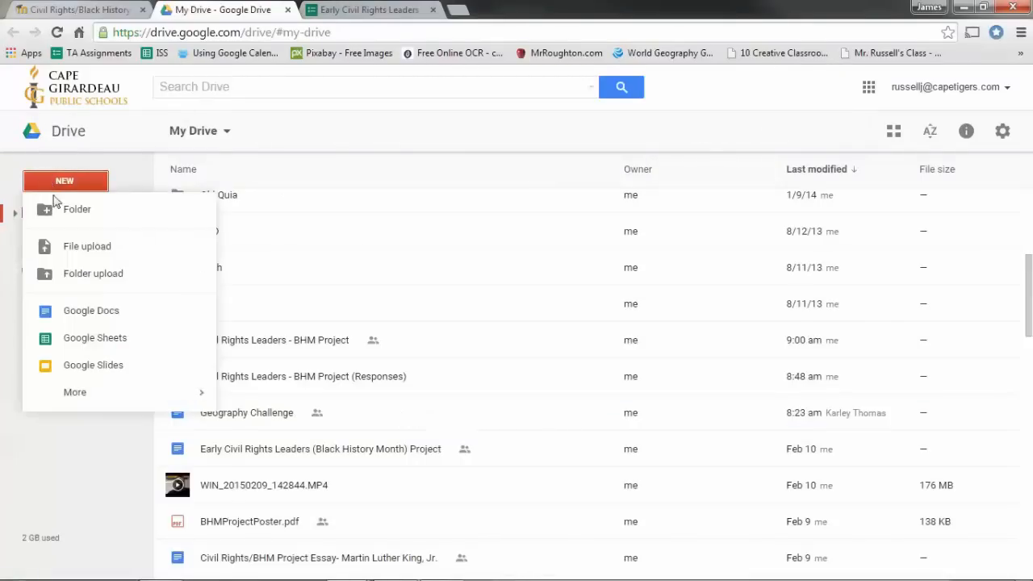
{"action": "mouse_move", "coordinate": [95, 254]}
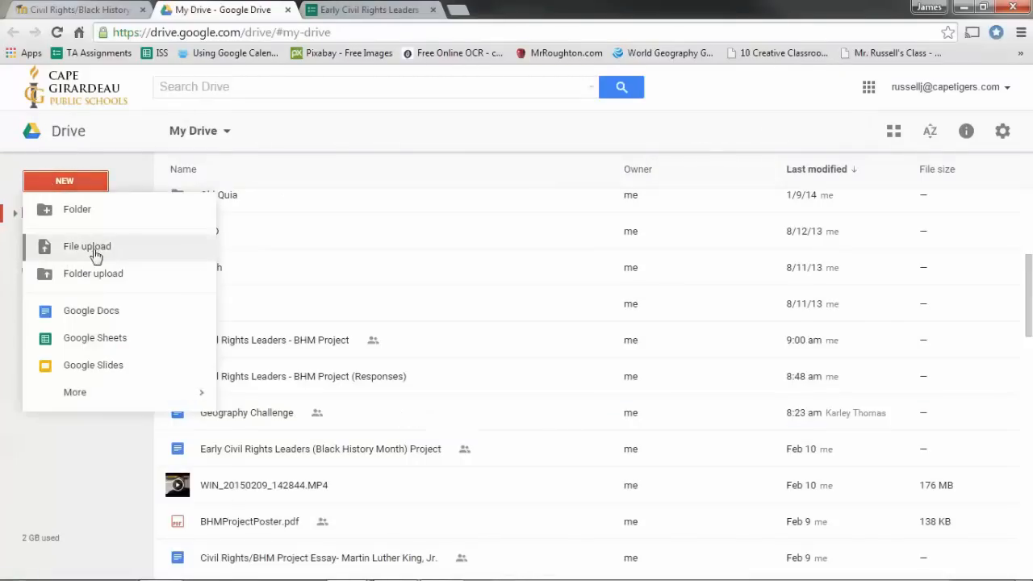
{"action": "left_click", "coordinate": [87, 246]}
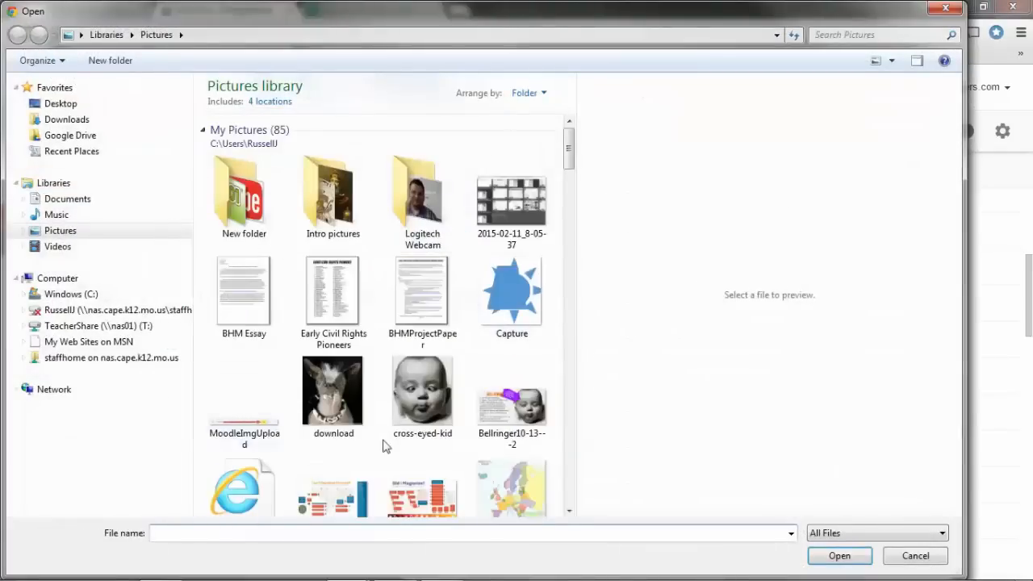
{"action": "left_click", "coordinate": [333, 390]}
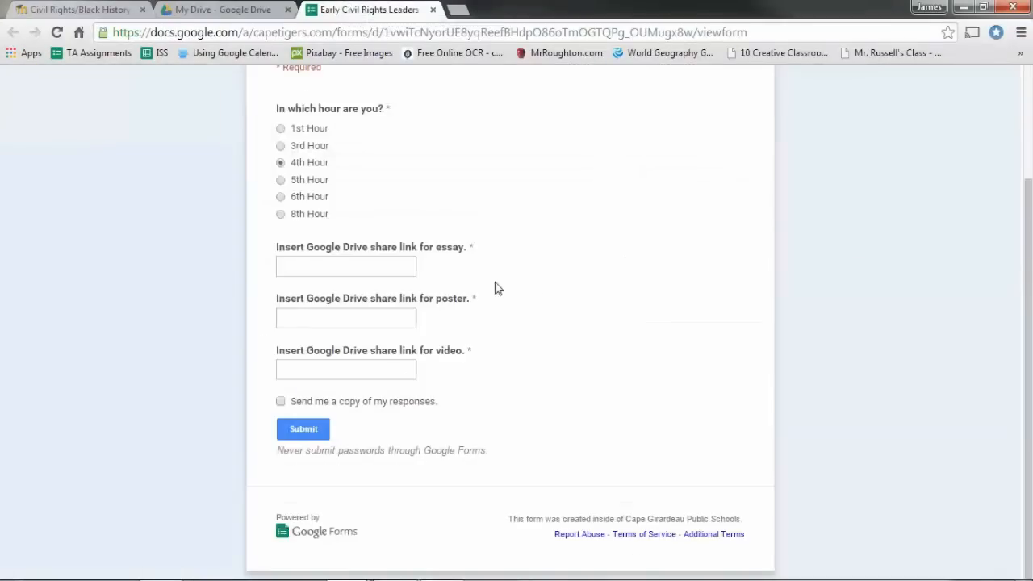
{"action": "left_click", "coordinate": [226, 9]}
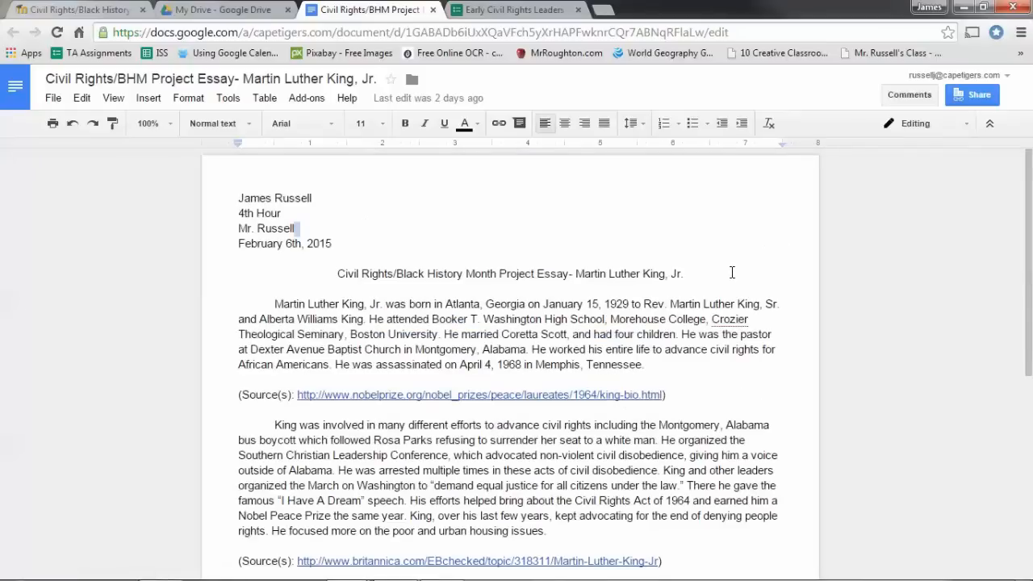
{"action": "mouse_move", "coordinate": [979, 95]}
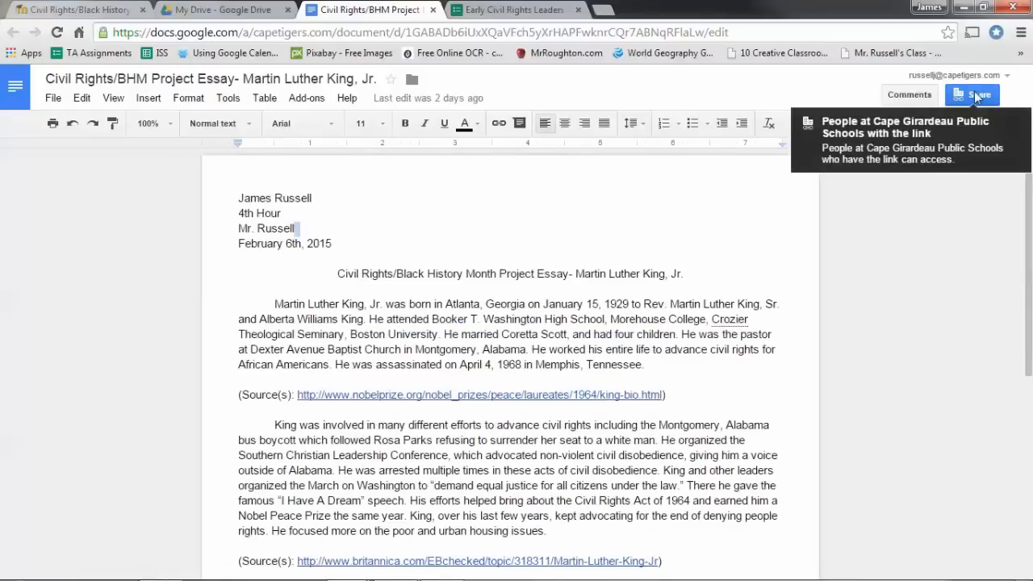
Copy the Martin Luther King, Jr. essay's shareable link from its Share settings.
{"action": "left_click", "coordinate": [972, 94]}
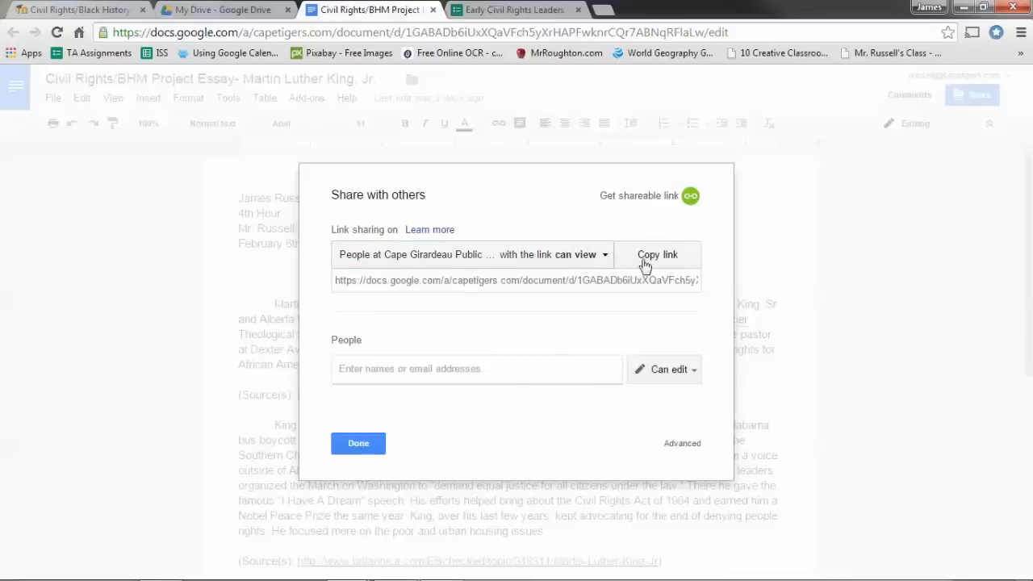
{"action": "left_click", "coordinate": [658, 254]}
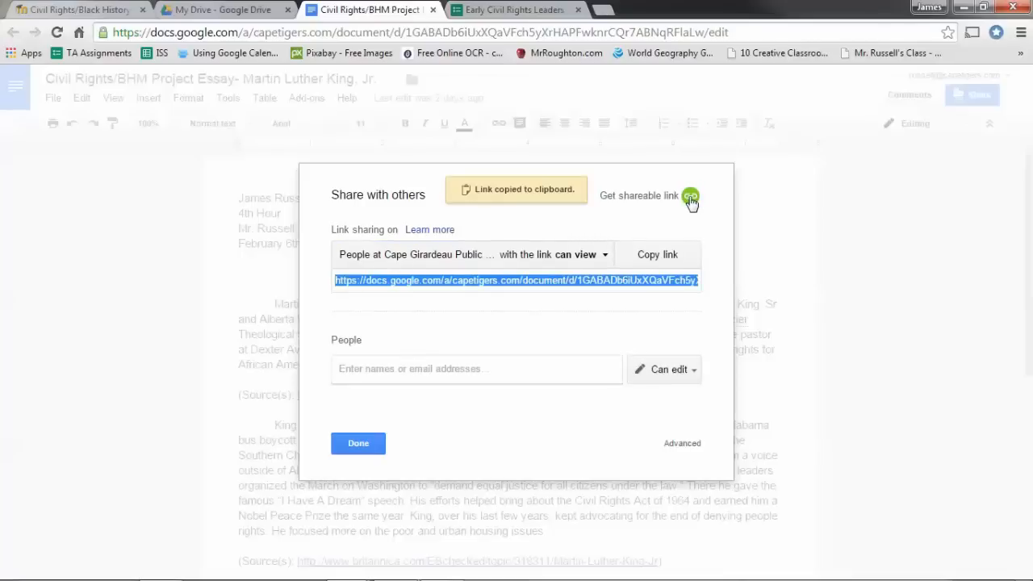
{"action": "mouse_move", "coordinate": [510, 291]}
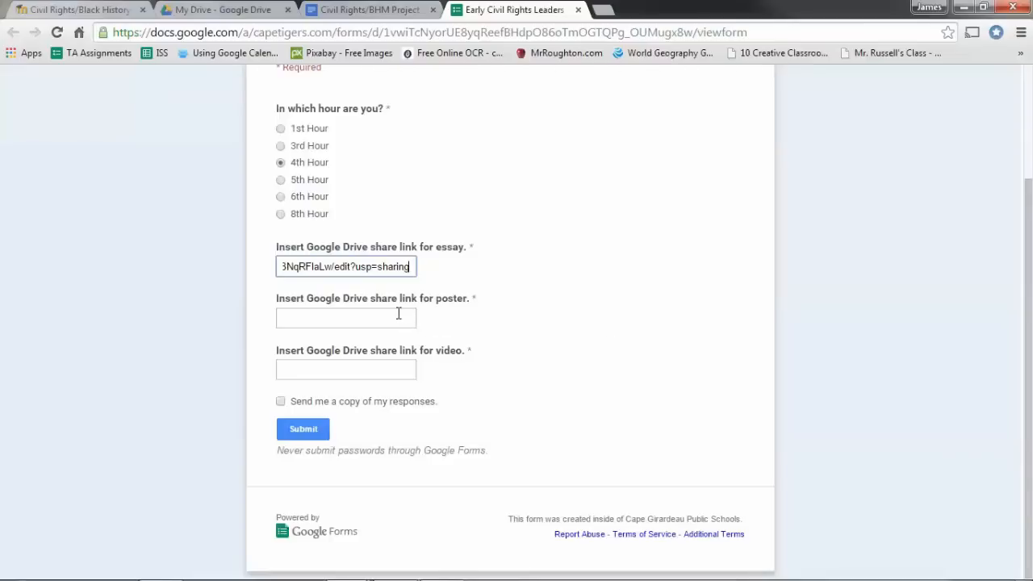
Select the poster link answer field once the essay link is pasted.
{"action": "left_click", "coordinate": [345, 318]}
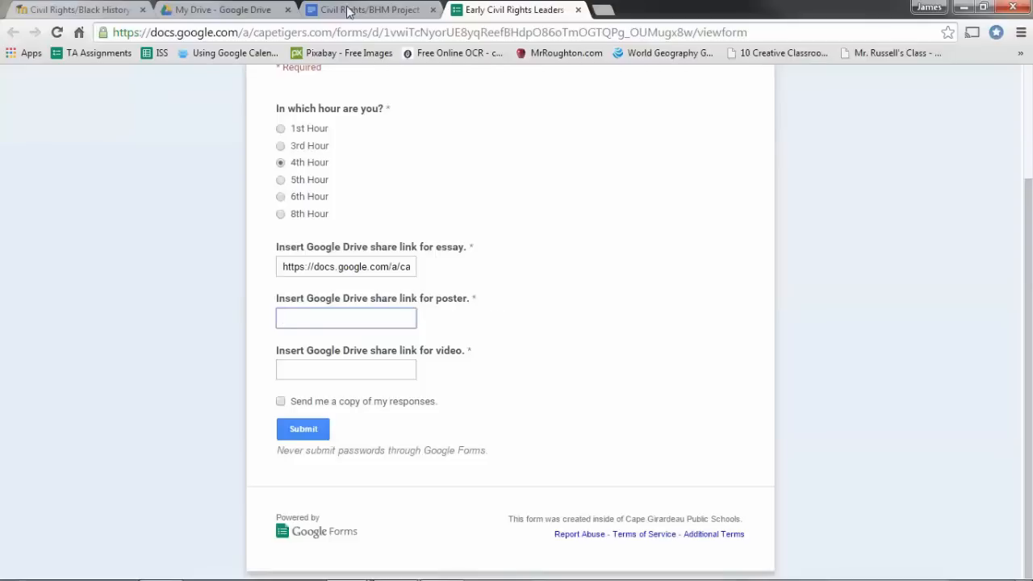
Preview BHMProjectPoster.pdf from My Drive and copy its shareable link.
{"action": "left_click", "coordinate": [218, 9]}
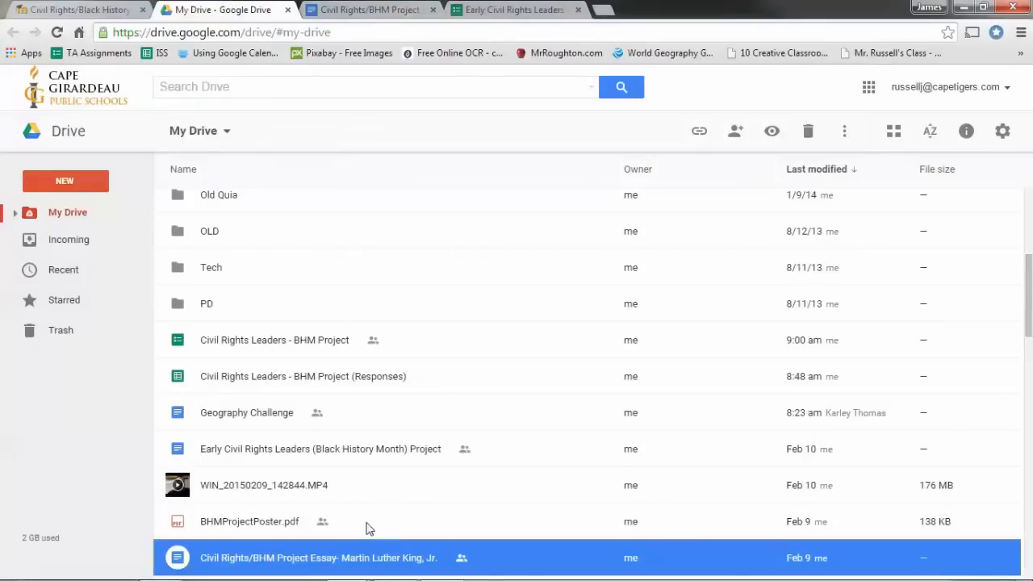
{"action": "left_click", "coordinate": [249, 521]}
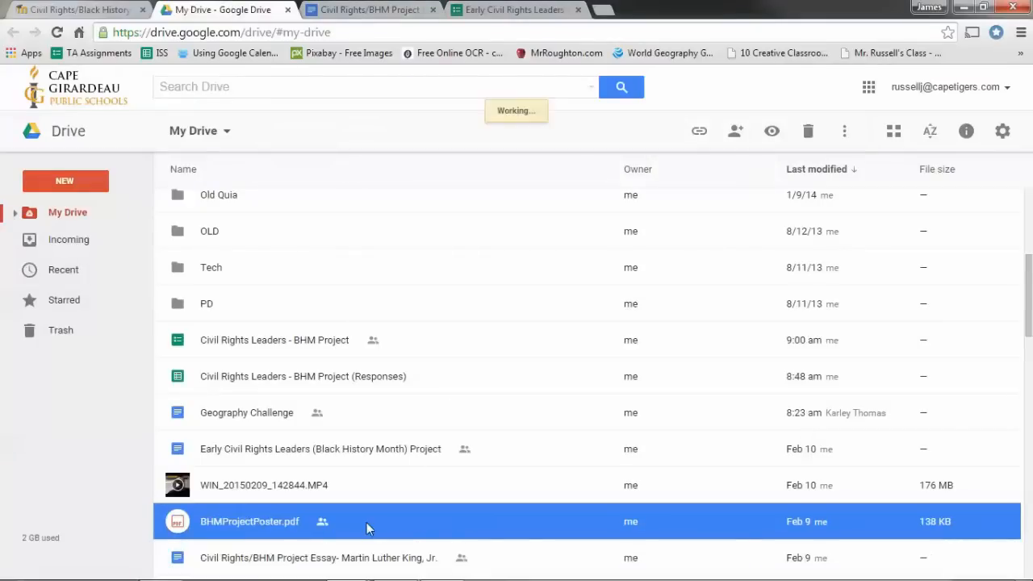
{"action": "double_click", "coordinate": [248, 522]}
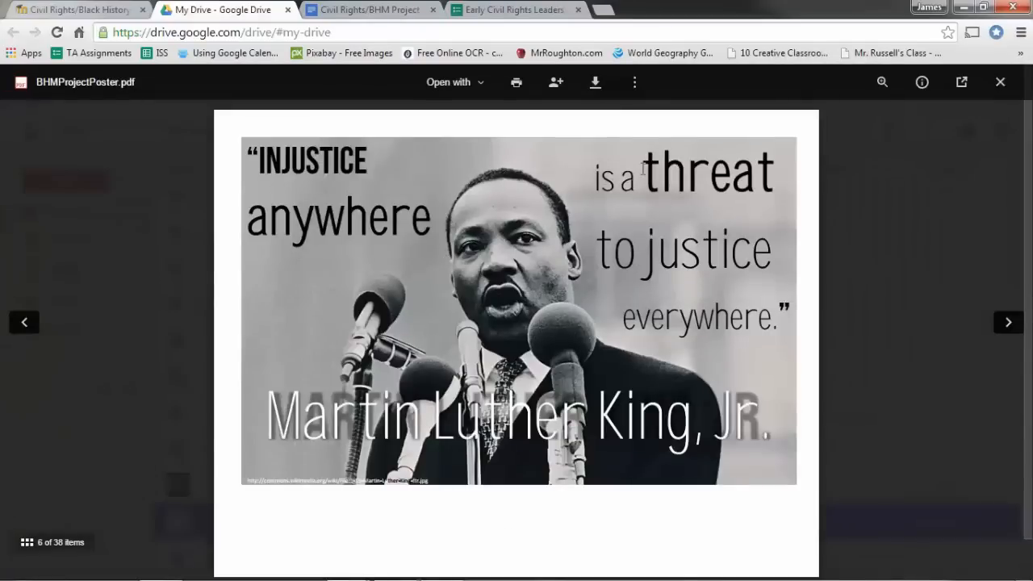
{"action": "mouse_move", "coordinate": [550, 286]}
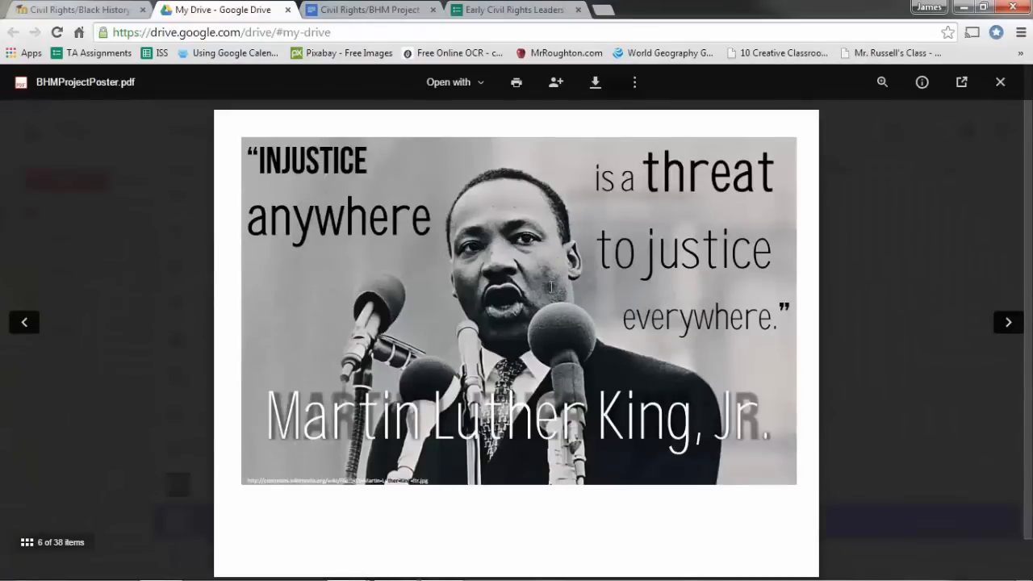
{"action": "mouse_move", "coordinate": [520, 217]}
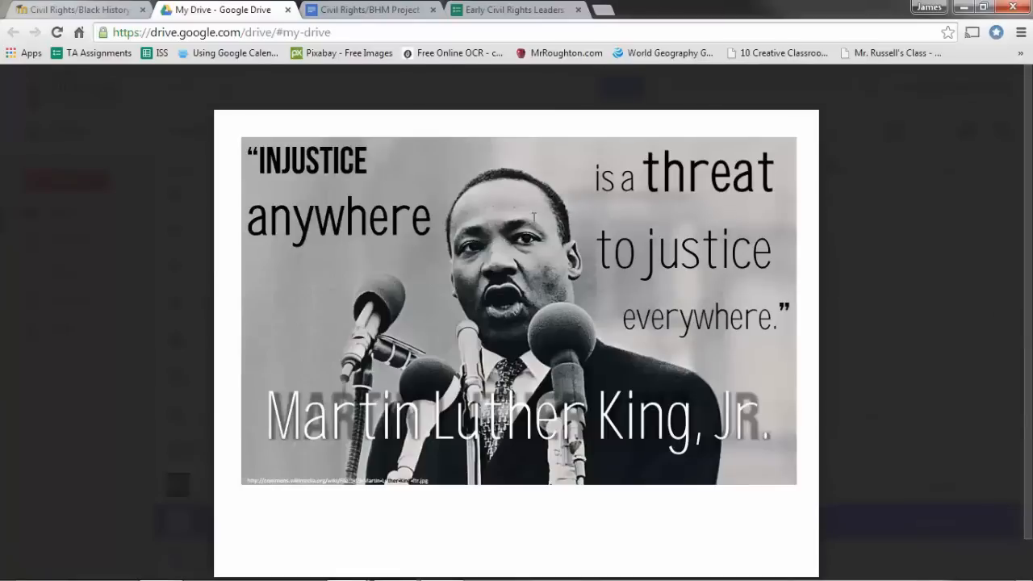
{"action": "mouse_move", "coordinate": [553, 83]}
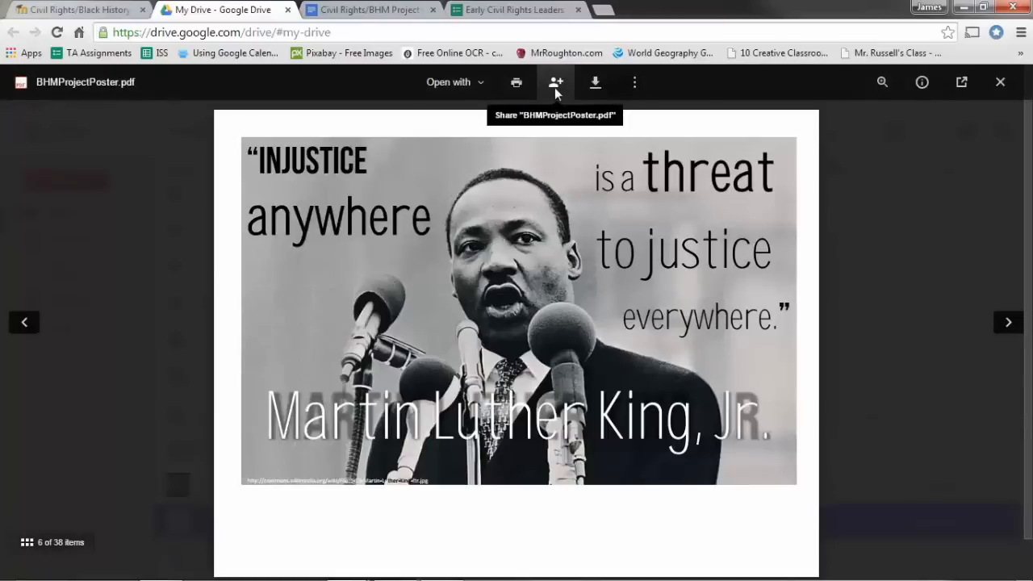
{"action": "left_click", "coordinate": [555, 83]}
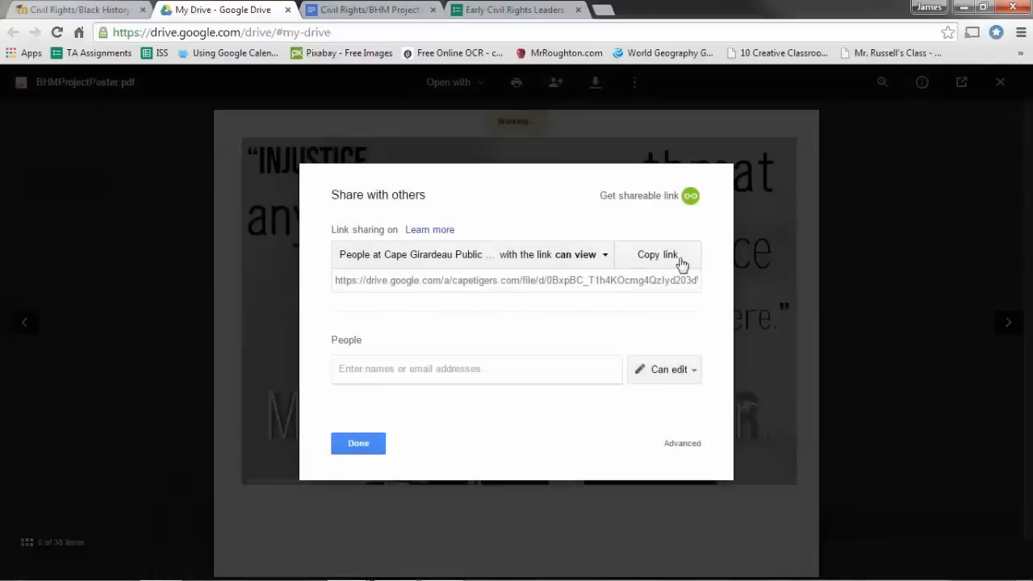
{"action": "left_click", "coordinate": [658, 254]}
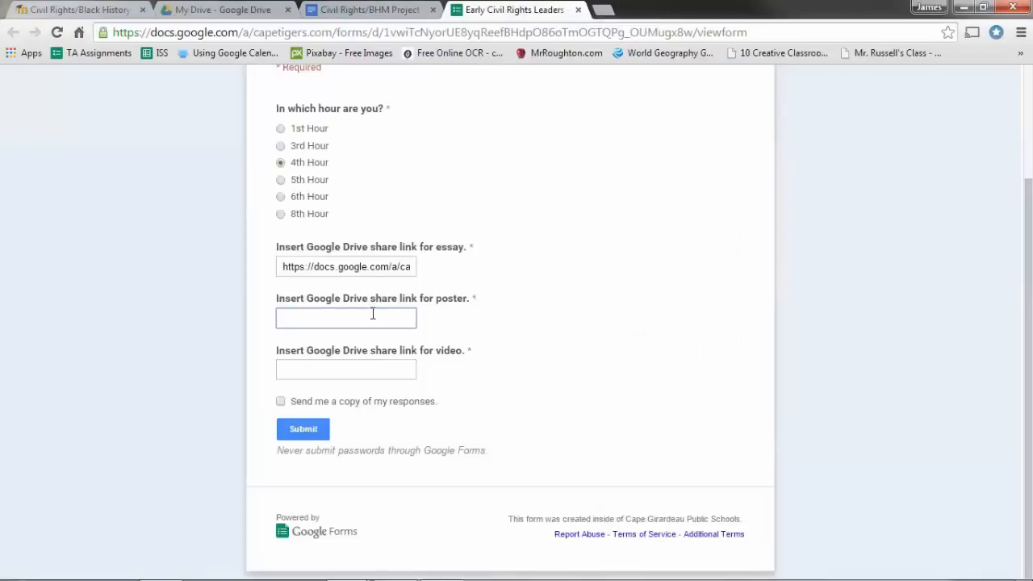
Paste the poster's share link into the form, then close Drive's sharing settings.
{"action": "type", "text": "d203dW8/view?usp=sharing"}
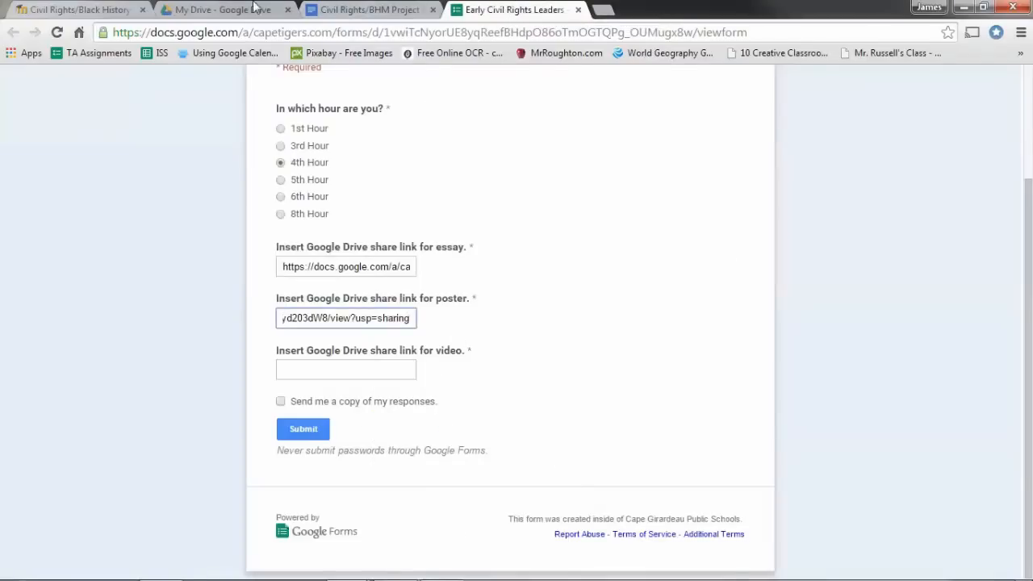
{"action": "left_click", "coordinate": [226, 10]}
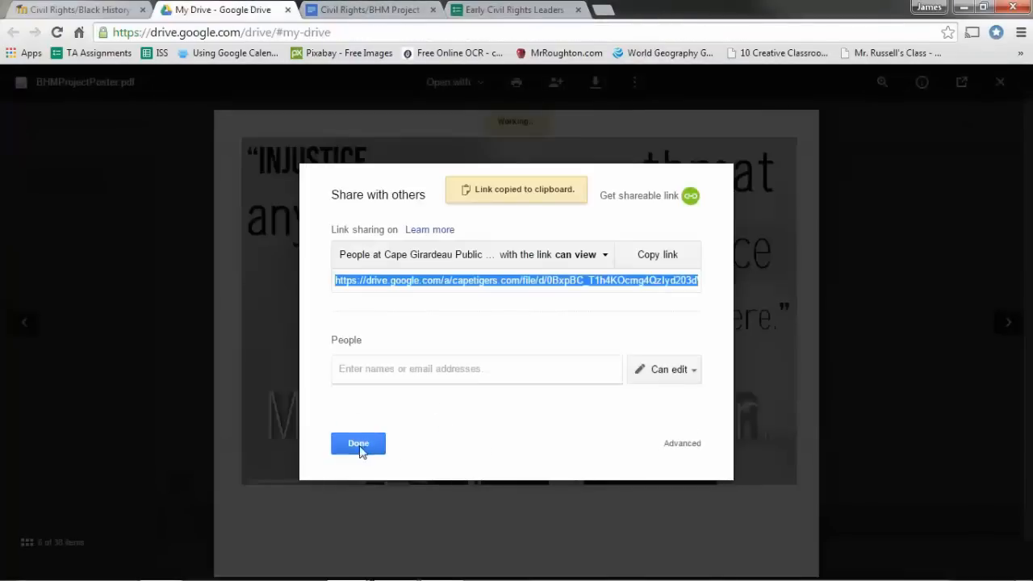
{"action": "left_click", "coordinate": [358, 443]}
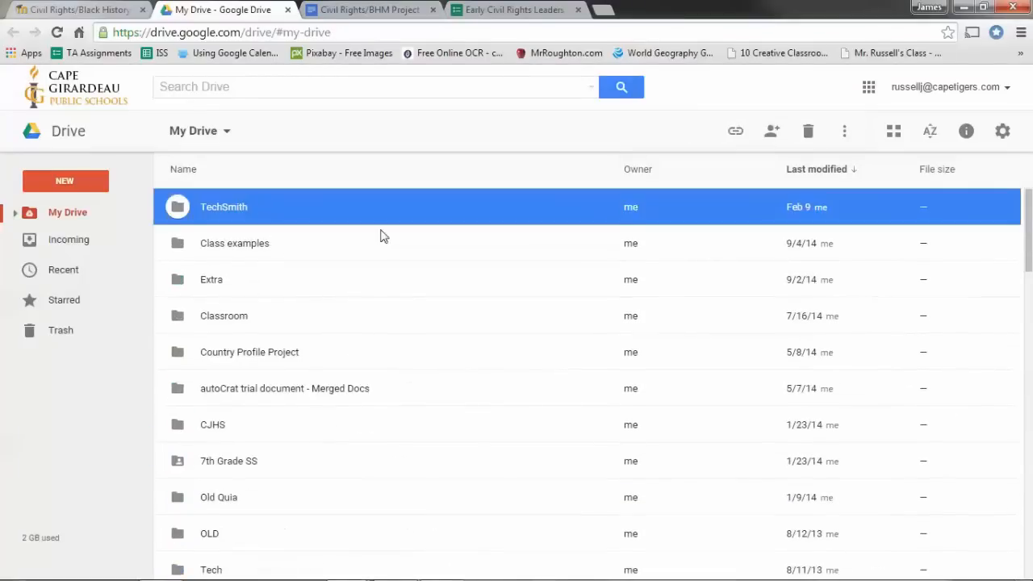
Open BHM Example Video.mp4 in the TechSmith folder and copy its share link.
{"action": "double_click", "coordinate": [224, 207]}
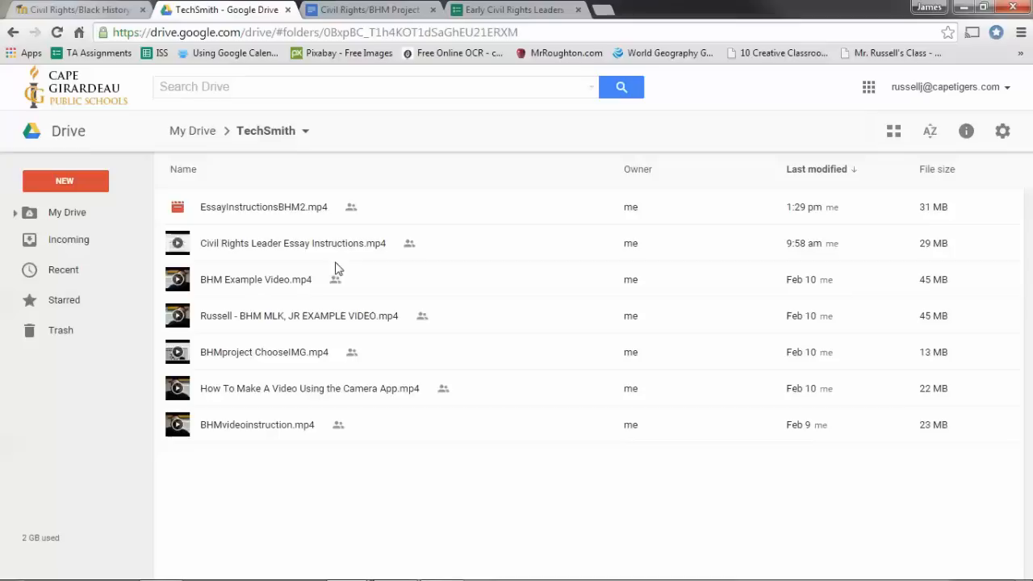
{"action": "left_click", "coordinate": [256, 279]}
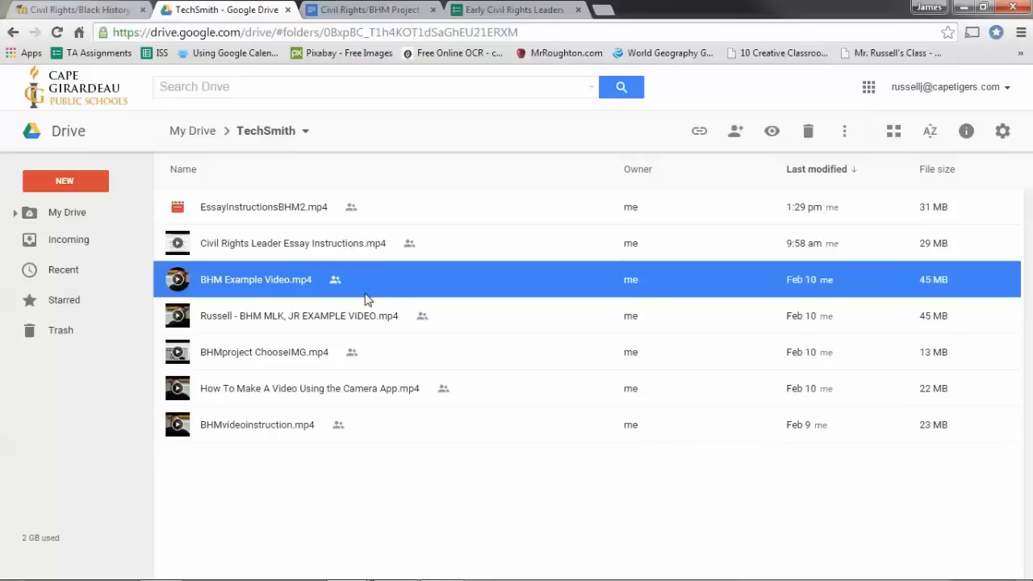
{"action": "mouse_move", "coordinate": [377, 290]}
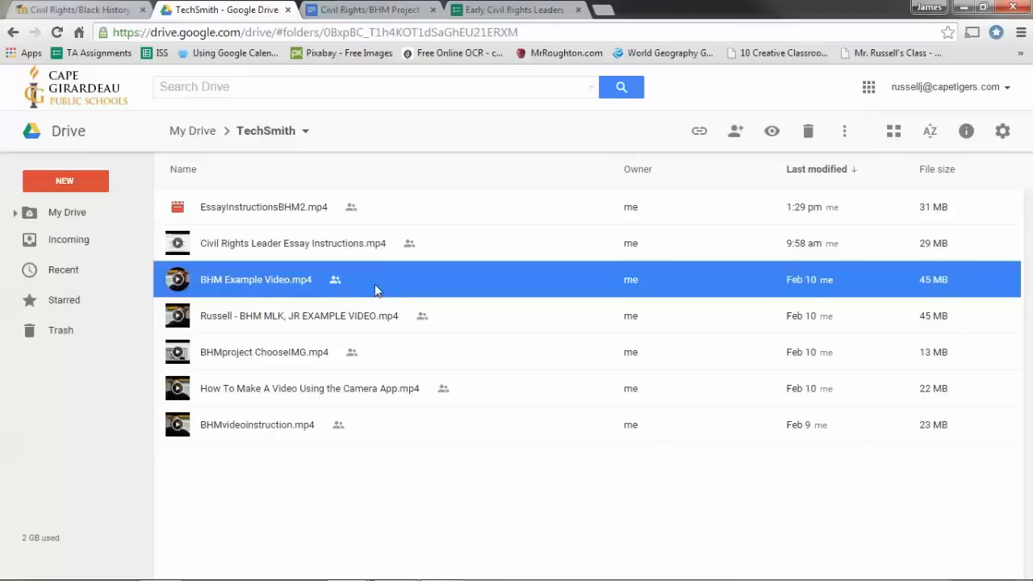
{"action": "double_click", "coordinate": [256, 280]}
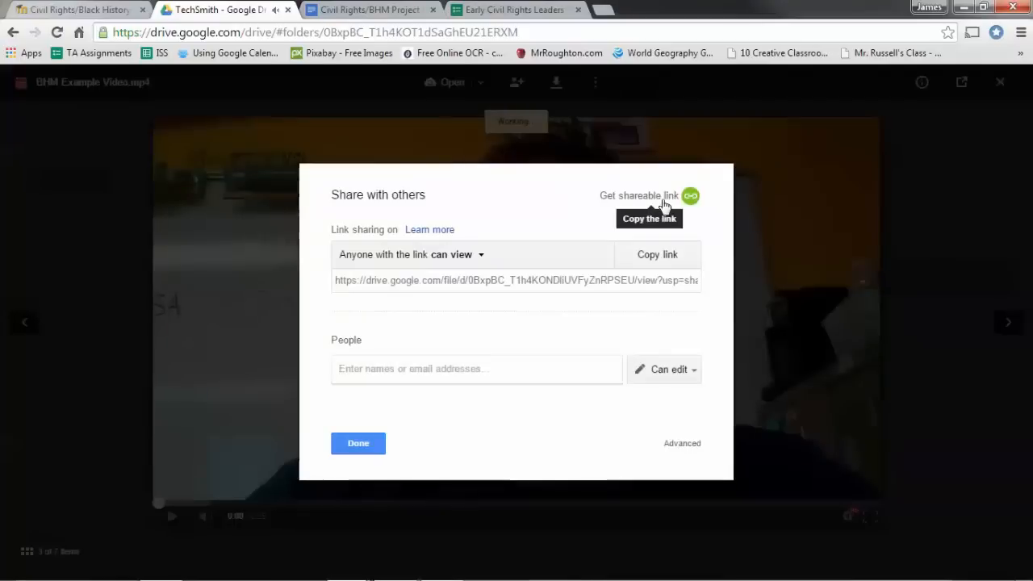
{"action": "left_click", "coordinate": [657, 254]}
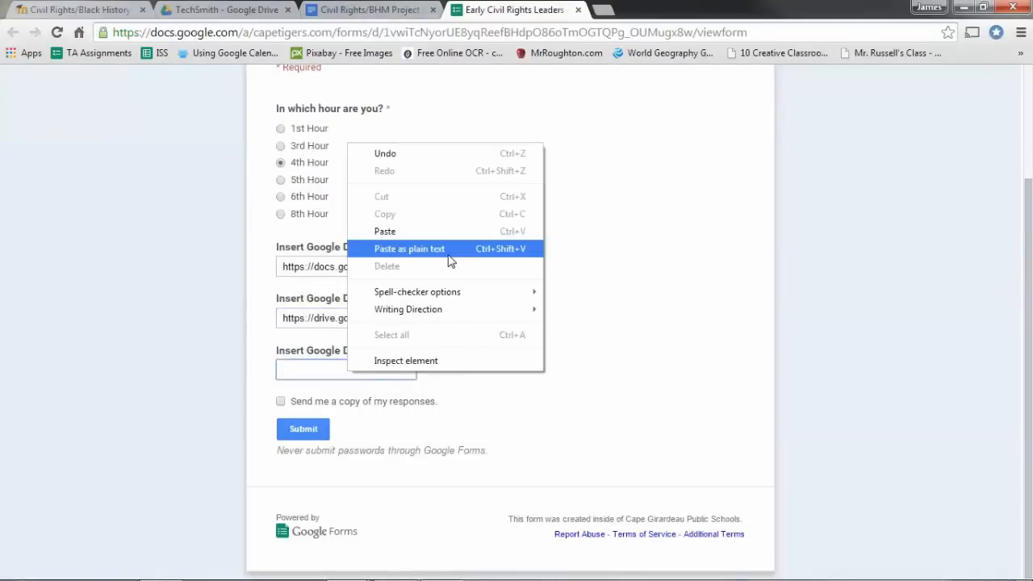
Paste the video's Drive share link into the video link answer.
{"action": "left_click", "coordinate": [409, 249]}
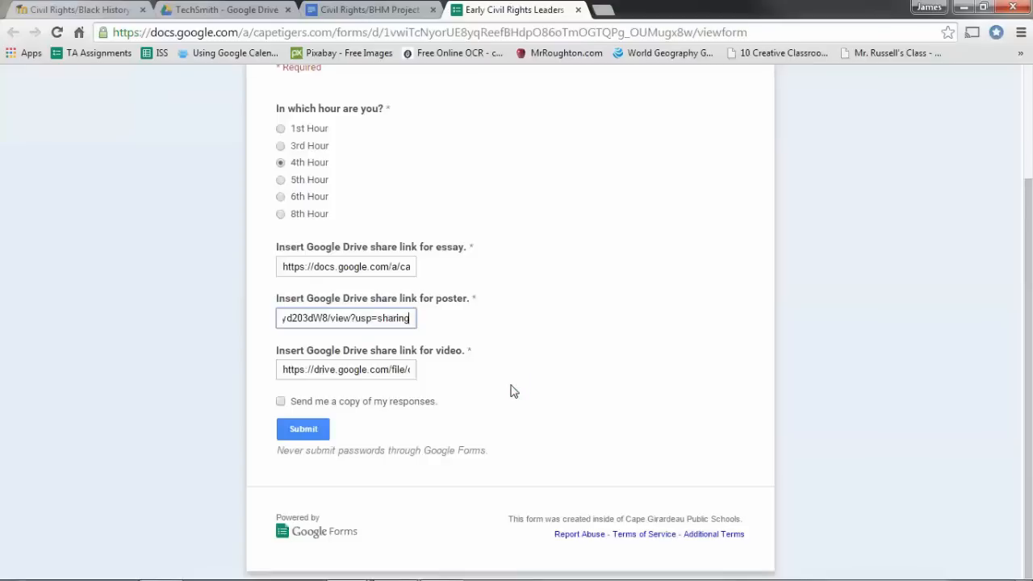
{"action": "mouse_move", "coordinate": [552, 397]}
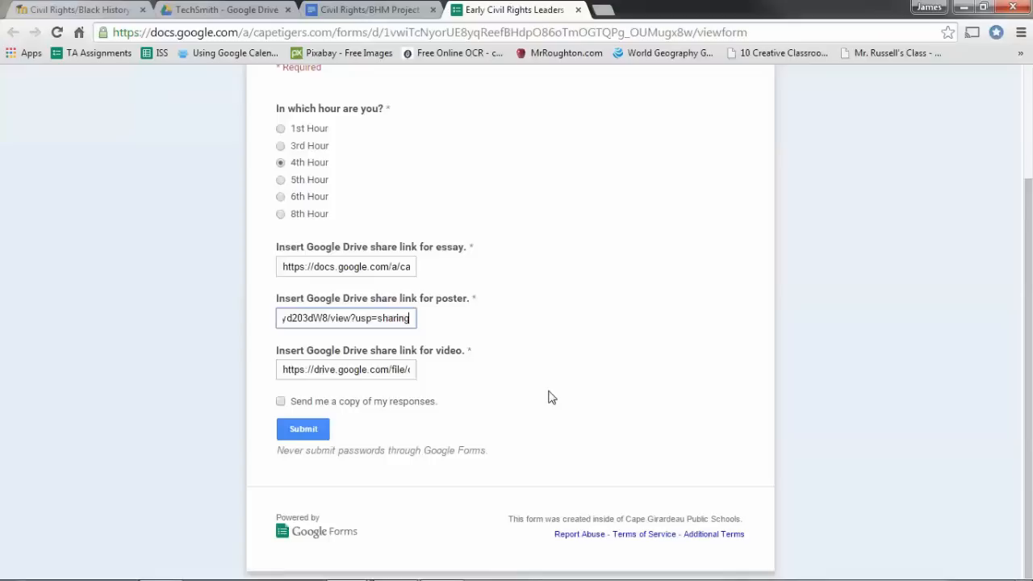
{"action": "mouse_move", "coordinate": [303, 429]}
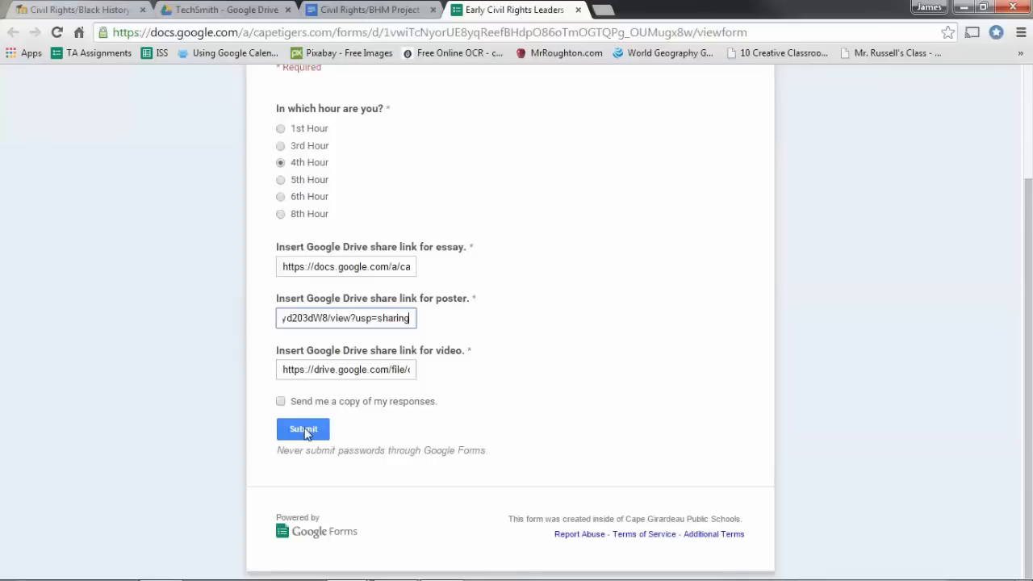
Submit the Civil Rights Leaders project form, then reopen the response for editing.
{"action": "left_click", "coordinate": [303, 430]}
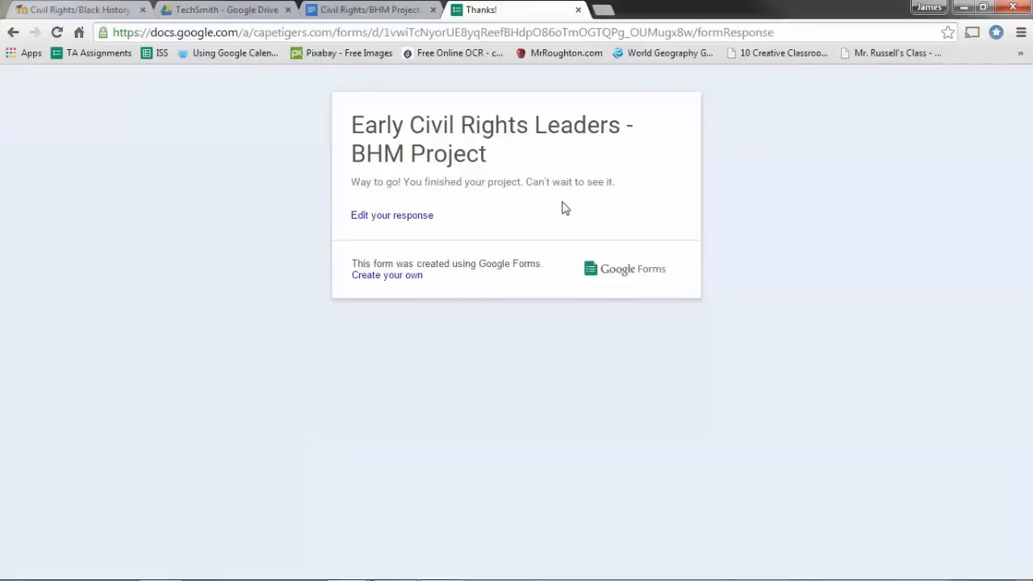
{"action": "mouse_move", "coordinate": [415, 224]}
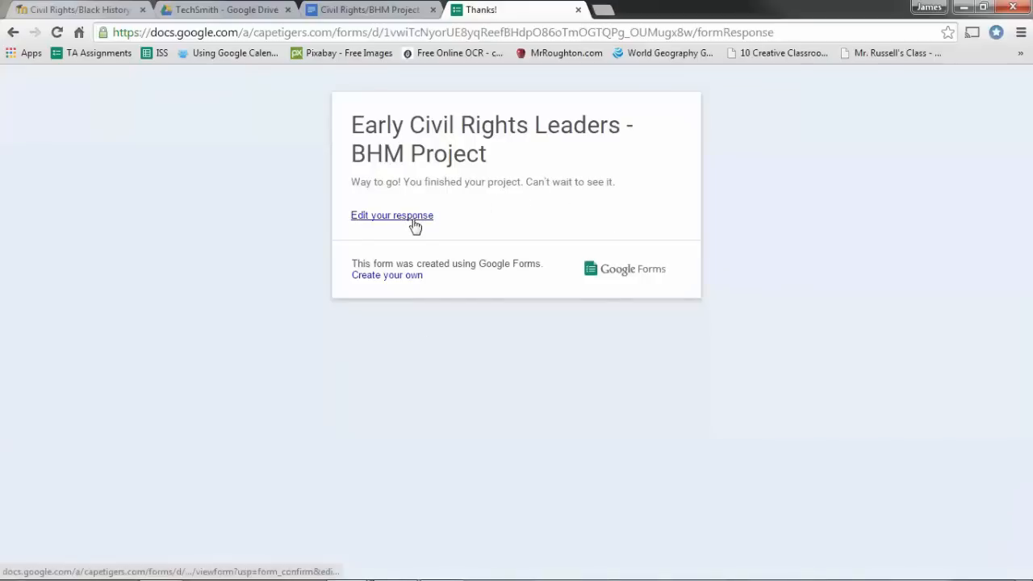
{"action": "mouse_move", "coordinate": [414, 223]}
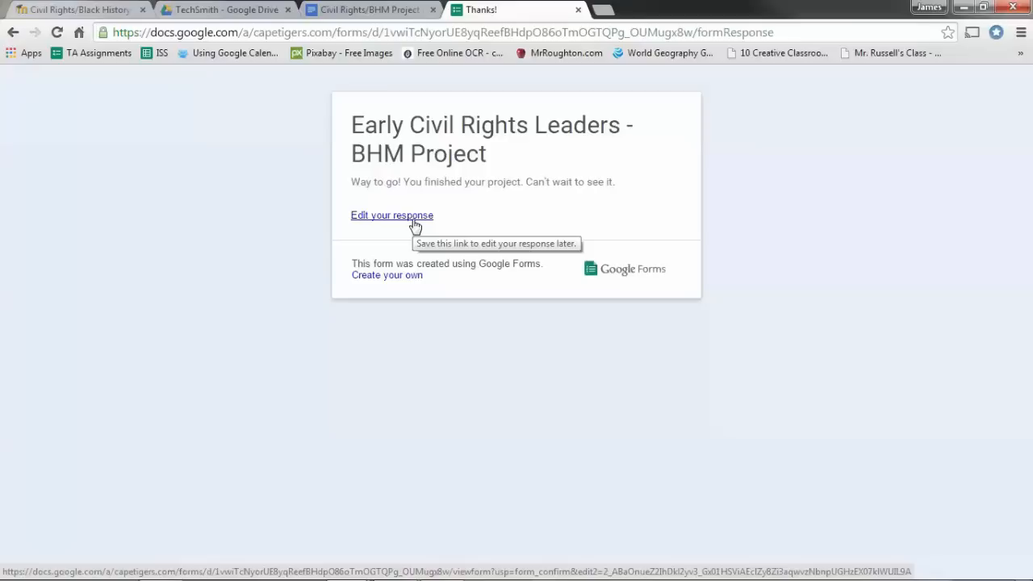
{"action": "left_click", "coordinate": [392, 214]}
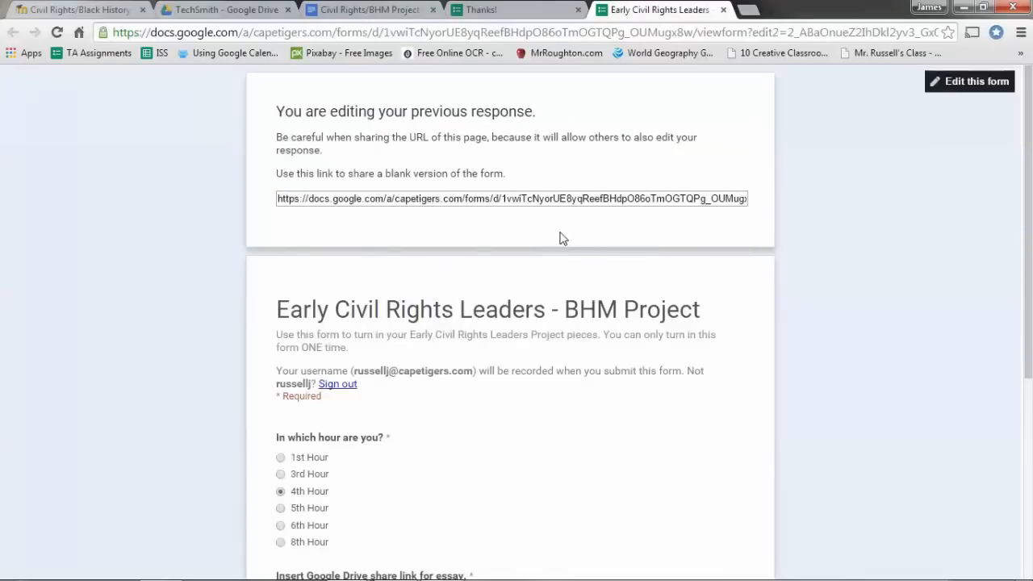
Review the 4th Hour answer and three share links, then close the Thanks! tab.
{"action": "scroll", "scroll_direction": "down", "scroll_amount": 3}
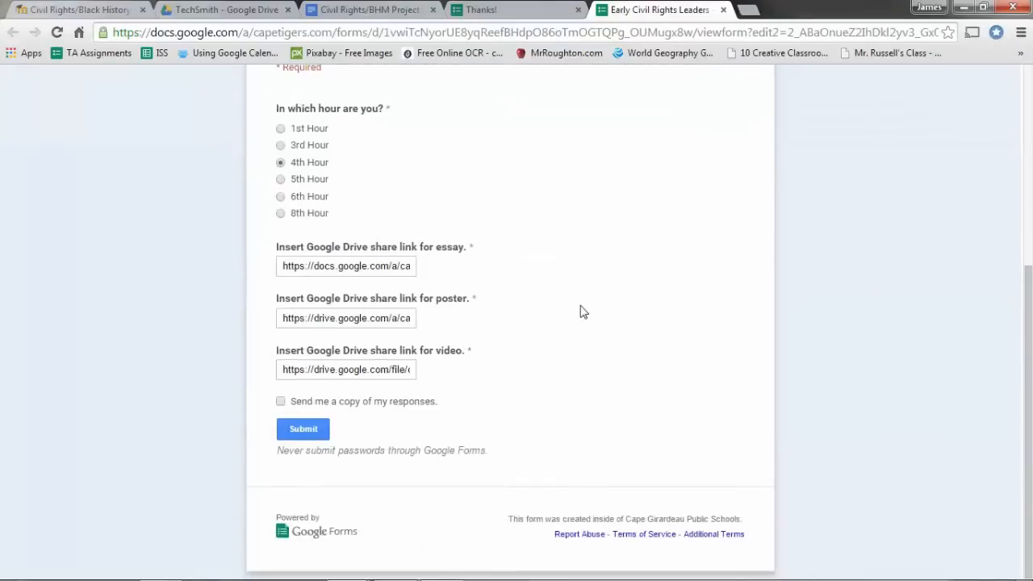
{"action": "mouse_move", "coordinate": [779, 11]}
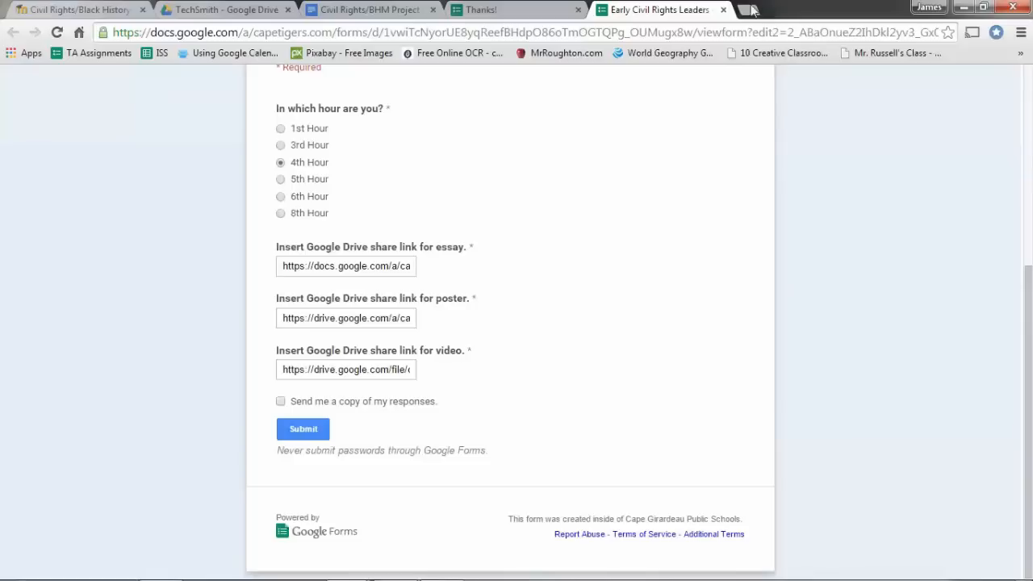
{"action": "left_click", "coordinate": [303, 429]}
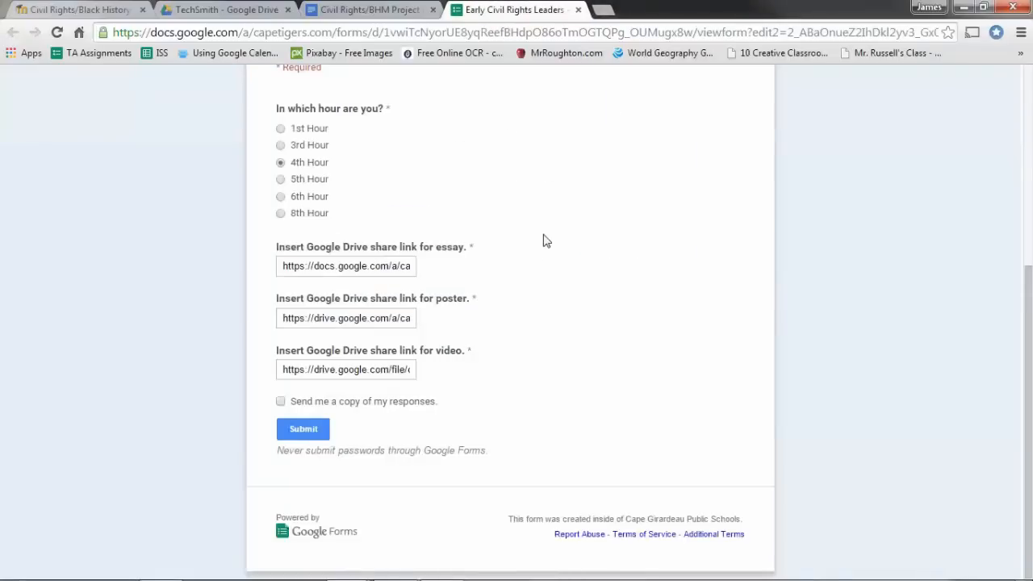
{"action": "mouse_move", "coordinate": [553, 228]}
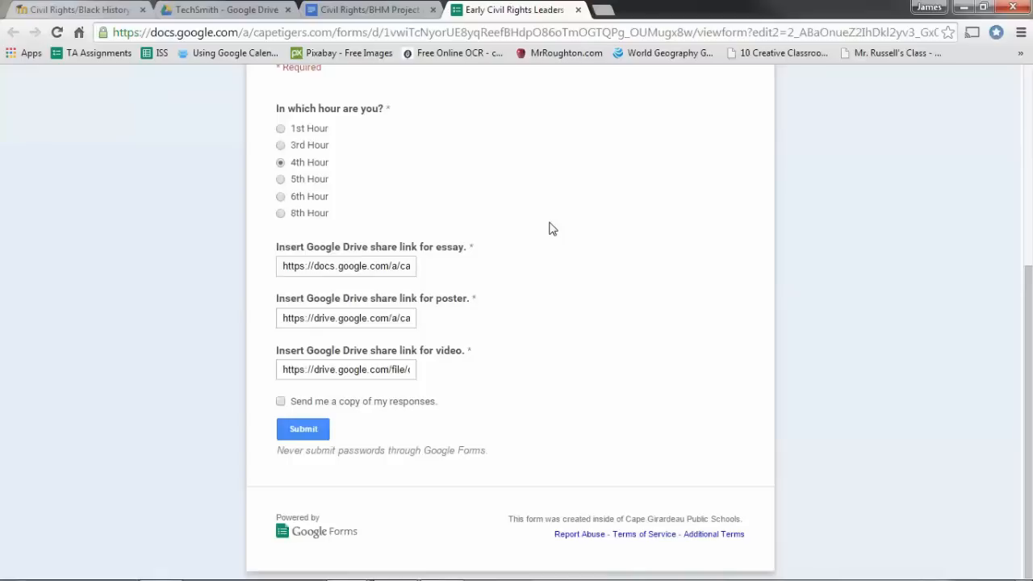
{"action": "mouse_move", "coordinate": [629, 324]}
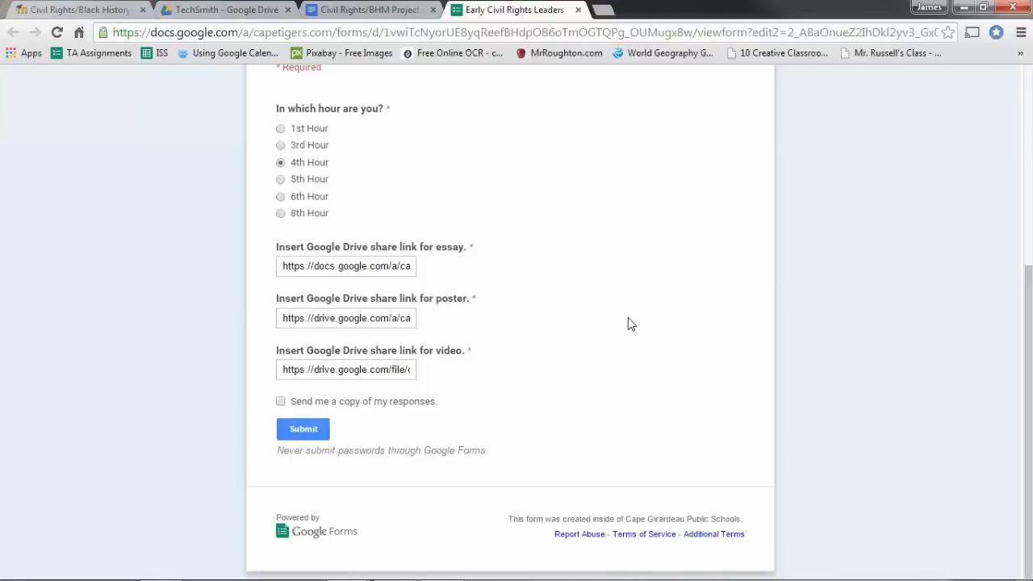
{"action": "mouse_move", "coordinate": [511, 169]}
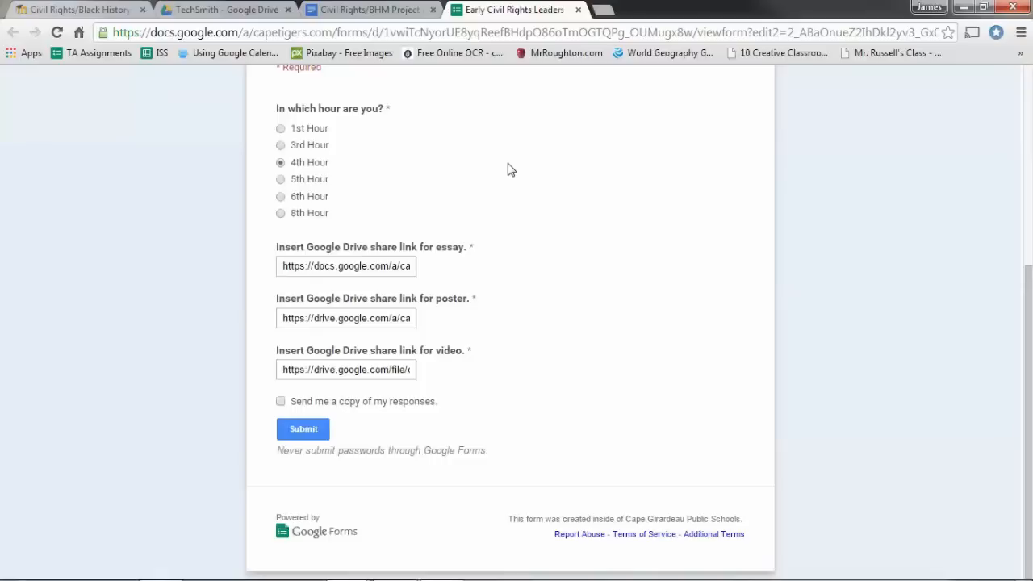
{"action": "mouse_move", "coordinate": [646, 562]}
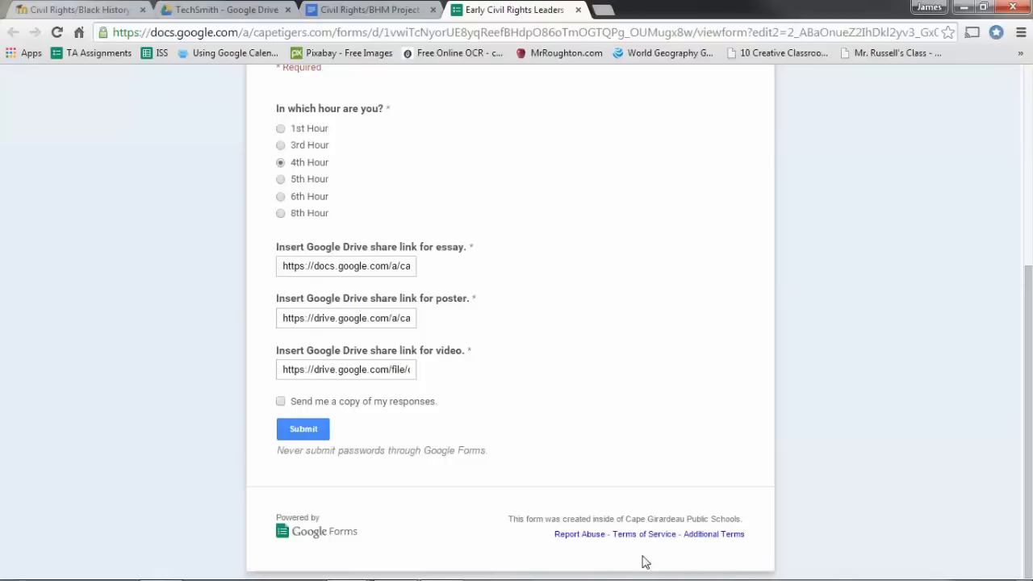